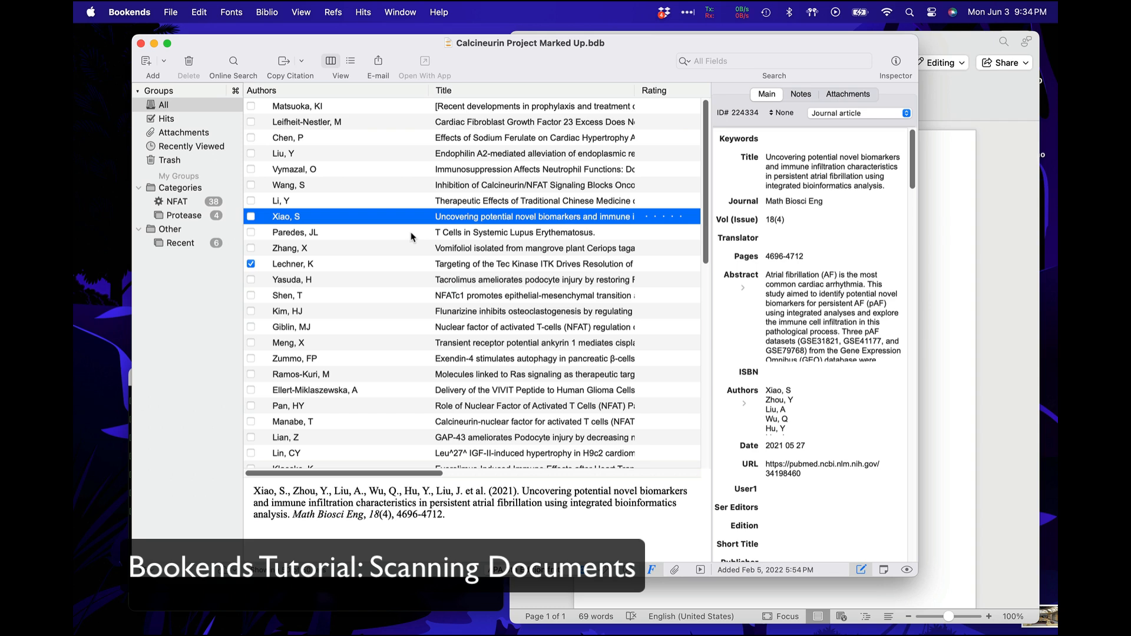
pyautogui.moveTo(412, 231)
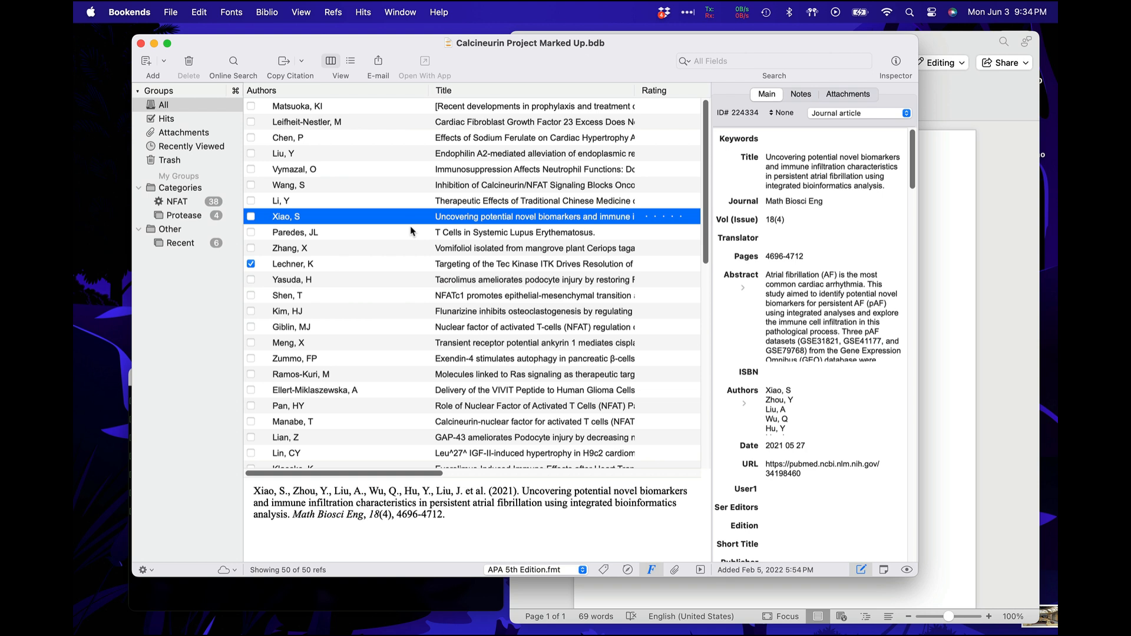
# - Set Microsoft Word as Bookends' word processor in General settings and return to the library
pyautogui.click(127, 12)
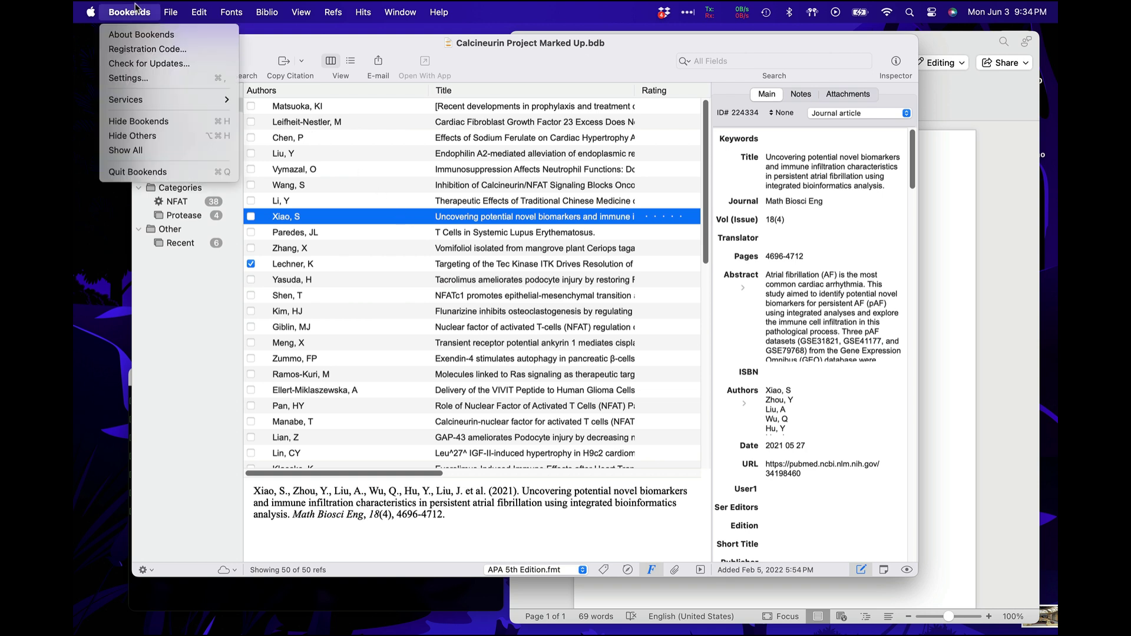
pyautogui.click(128, 78)
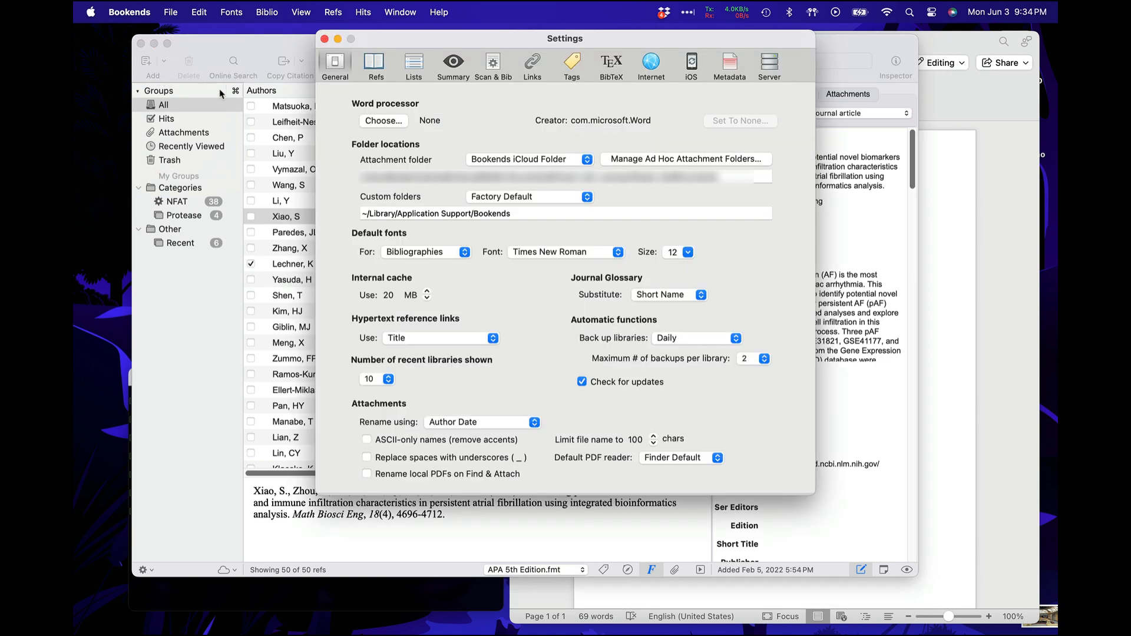
pyautogui.click(383, 121)
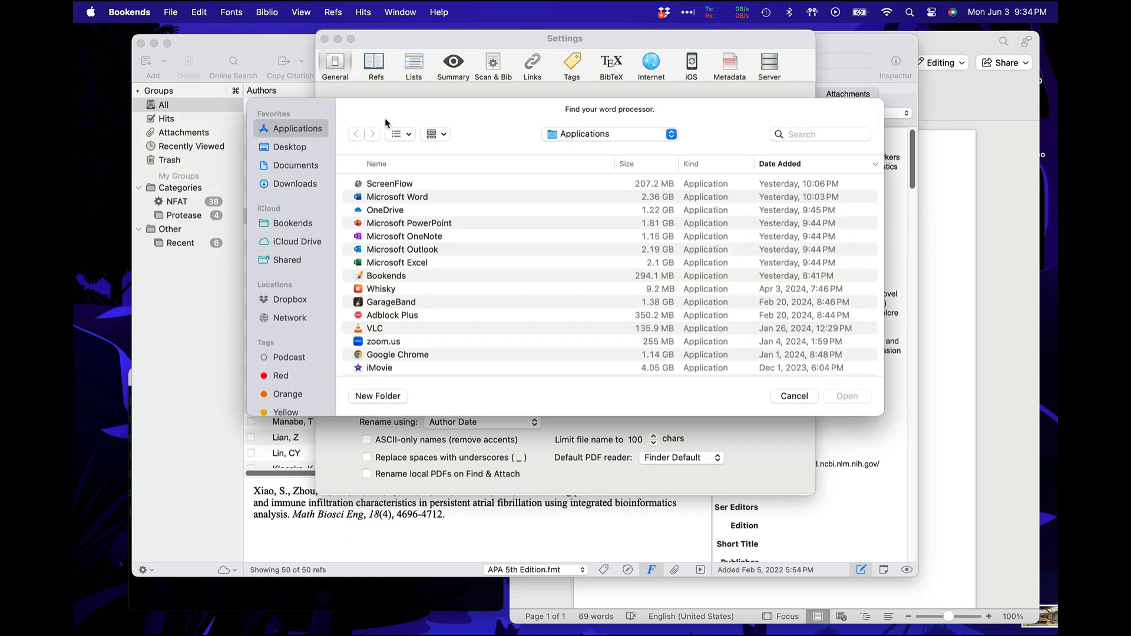
pyautogui.click(397, 196)
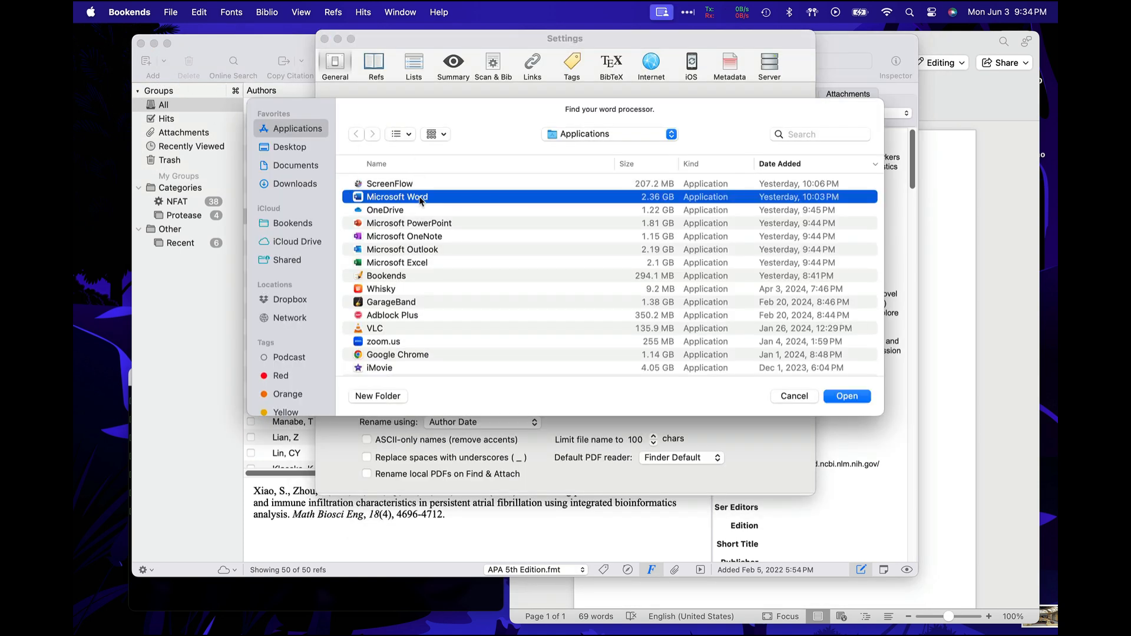
pyautogui.click(847, 396)
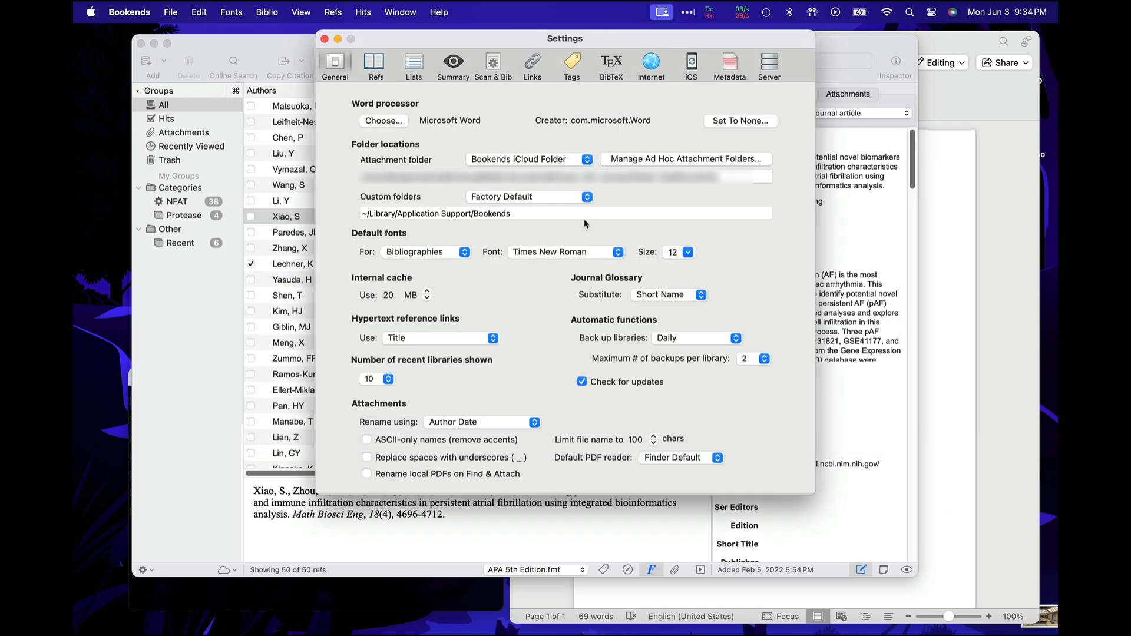
pyautogui.click(325, 37)
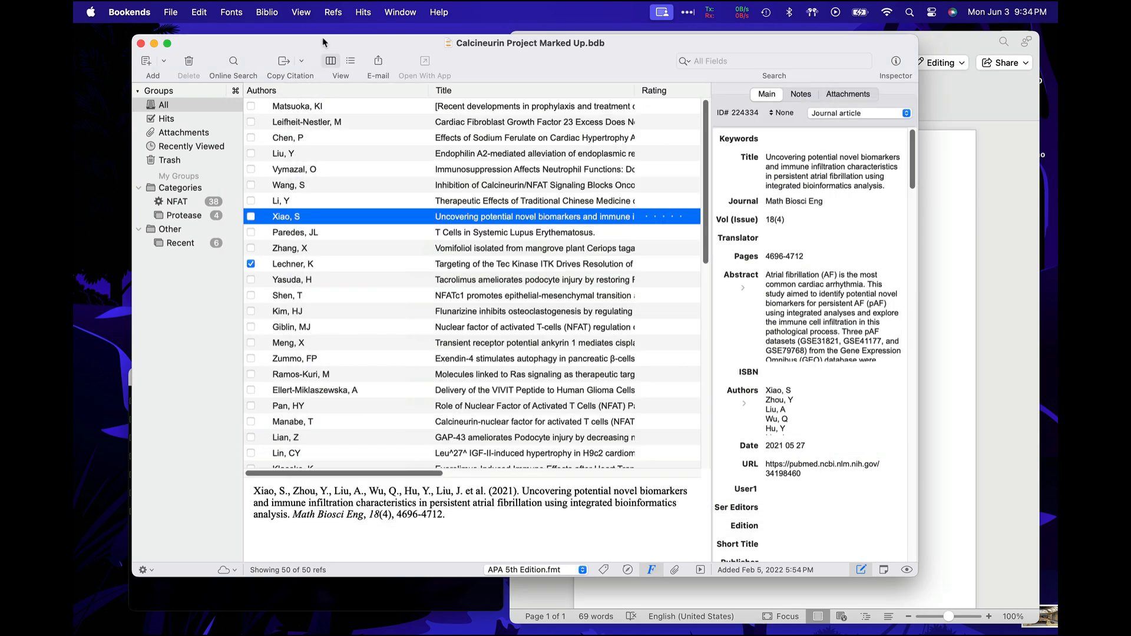
# - Browse the citation format list in the APA 5th Edition format editor
pyautogui.click(266, 11)
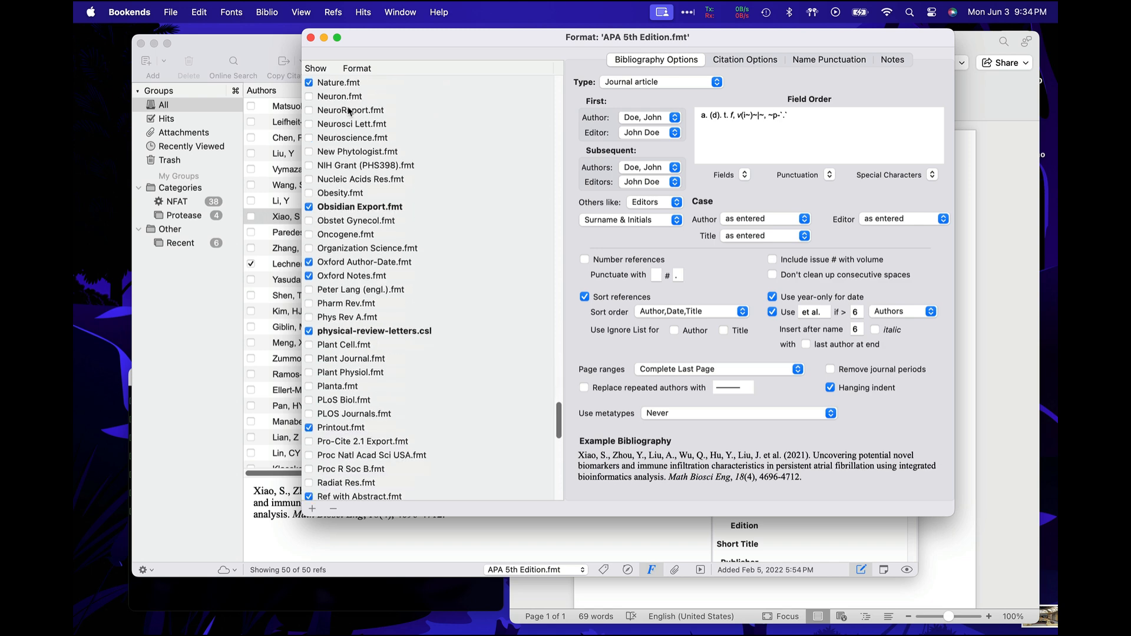
pyautogui.scroll(-3)
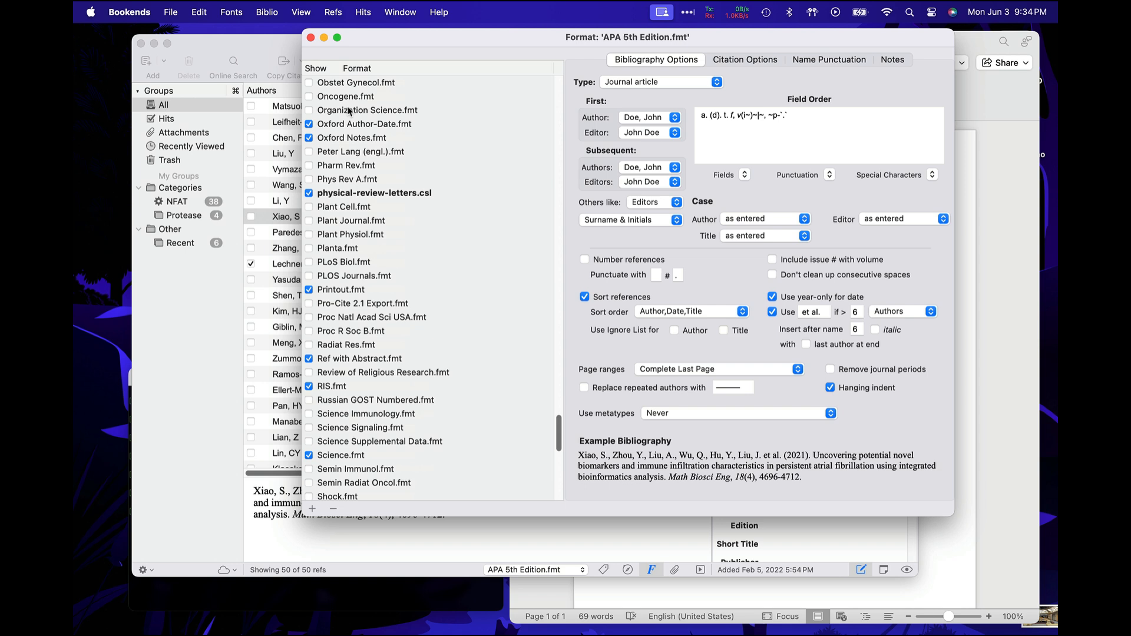
pyautogui.moveTo(344, 103)
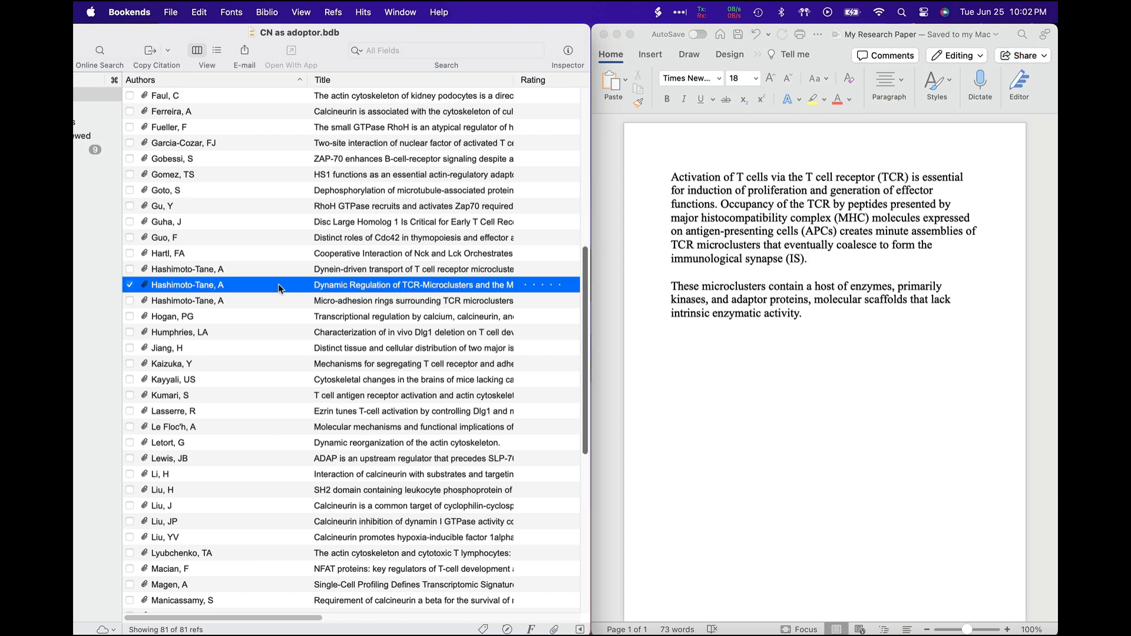
# - Copy a temporary citation for the Hashimoto-Tane and Saito 2016 TCR microclusters reference
pyautogui.click(198, 11)
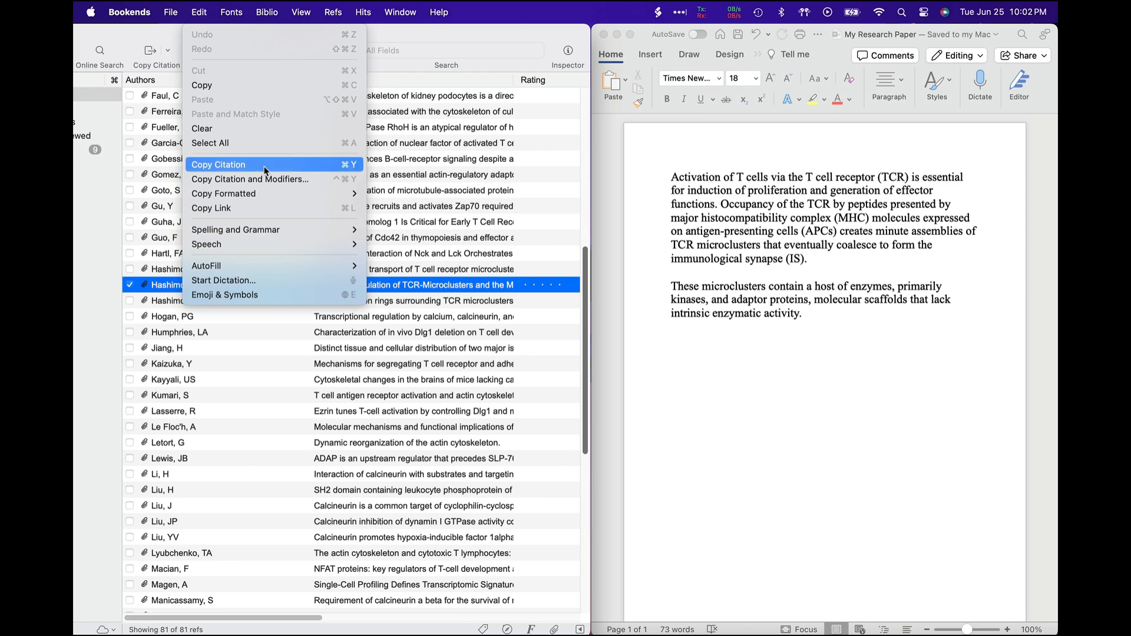
pyautogui.click(217, 164)
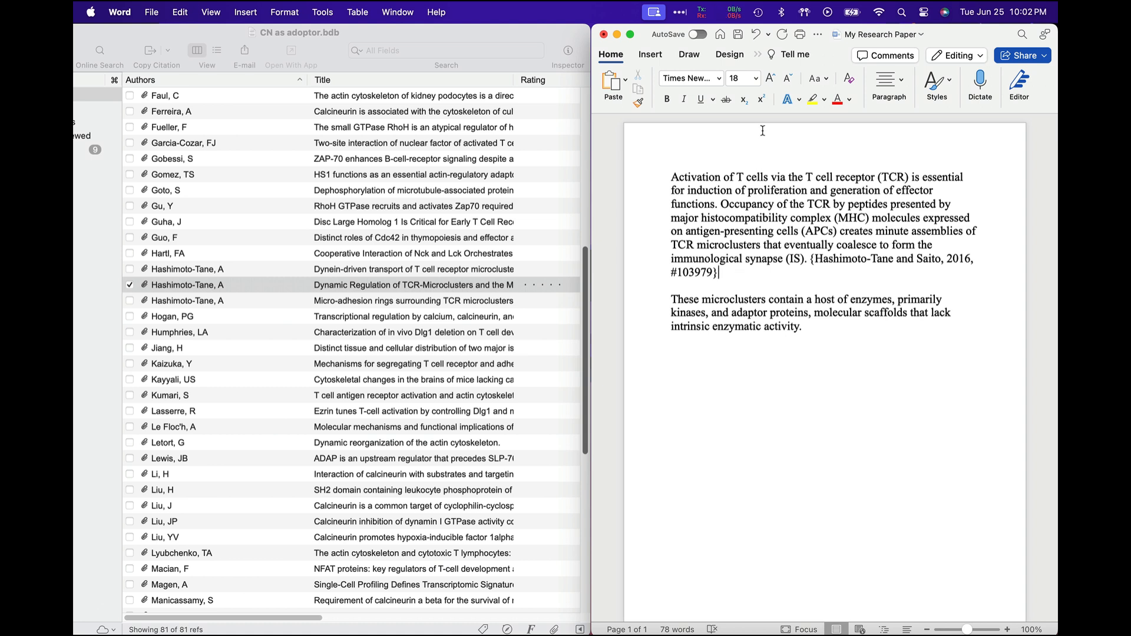
pyautogui.click(756, 54)
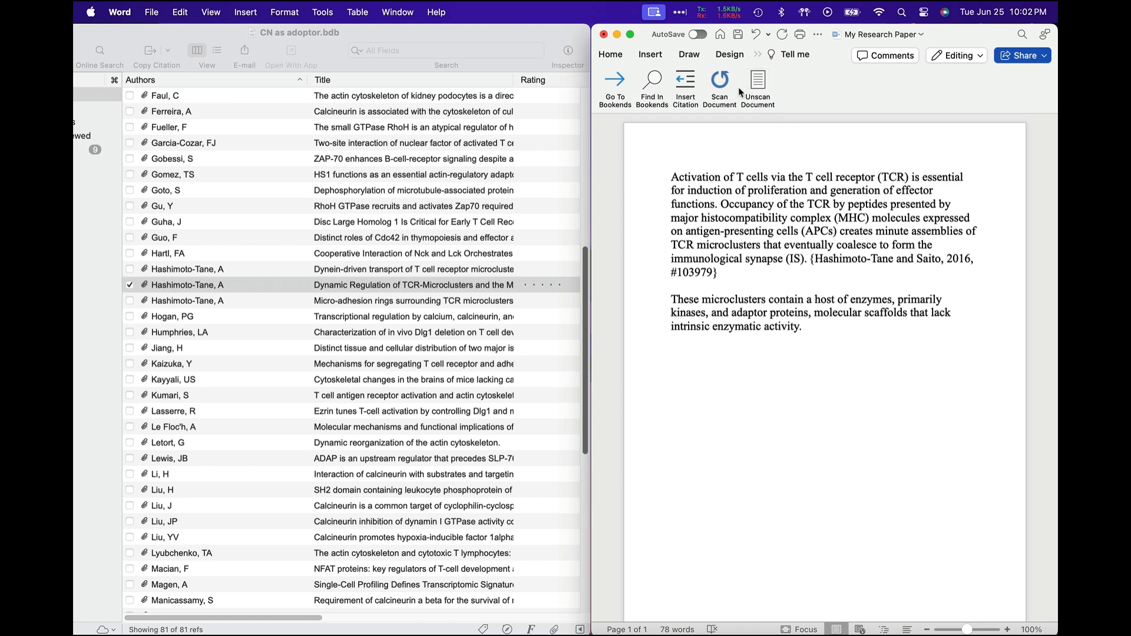
pyautogui.click(718, 80)
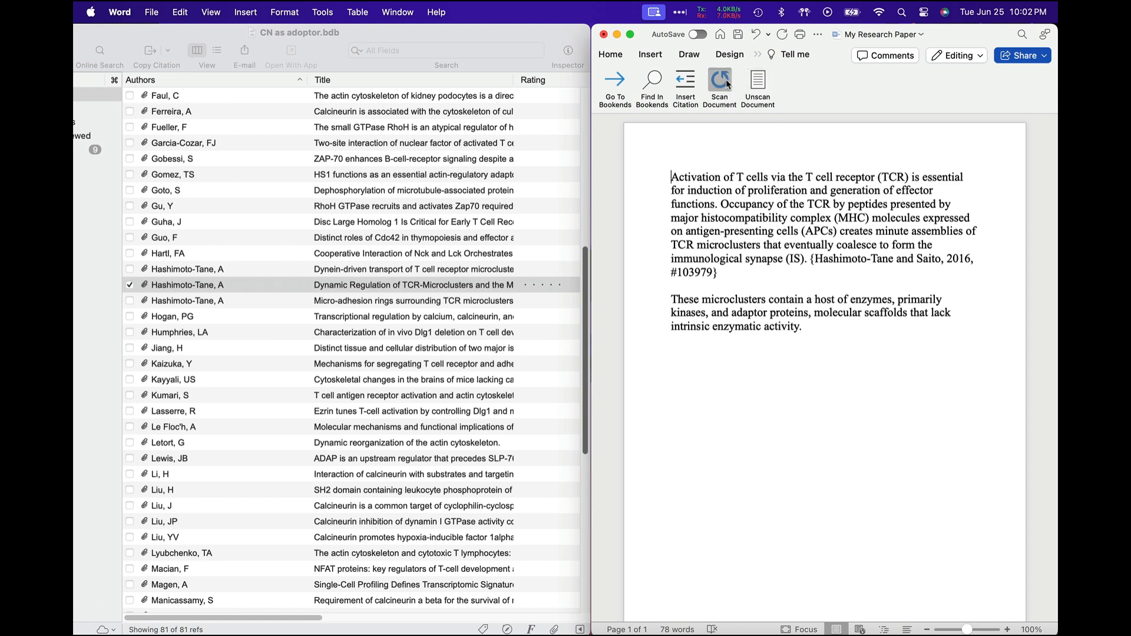
pyautogui.click(719, 80)
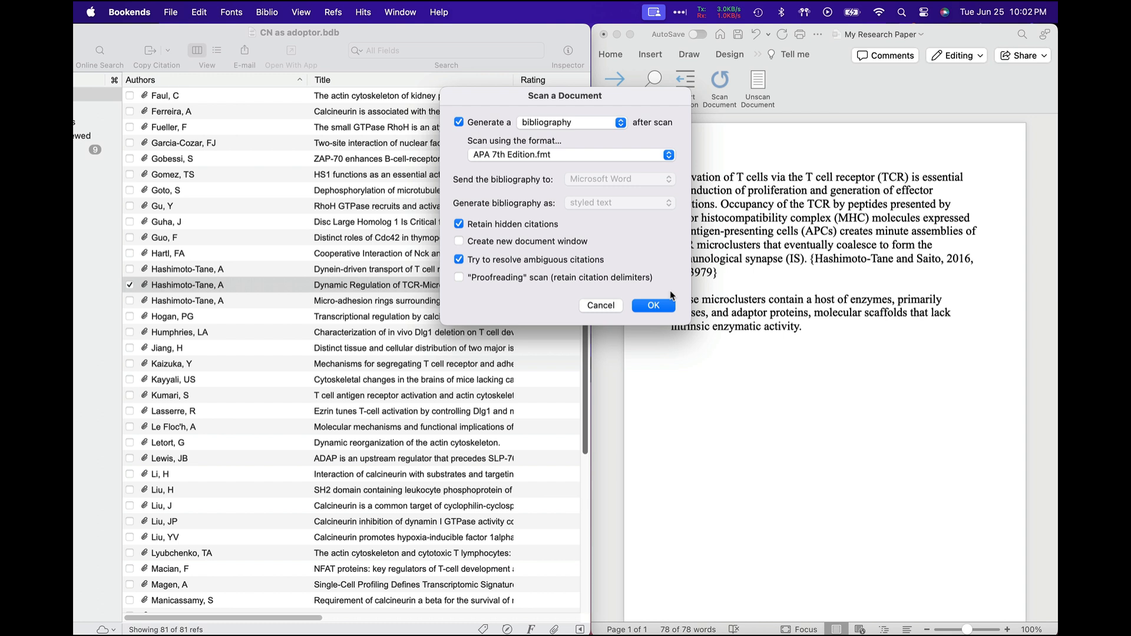
pyautogui.click(653, 305)
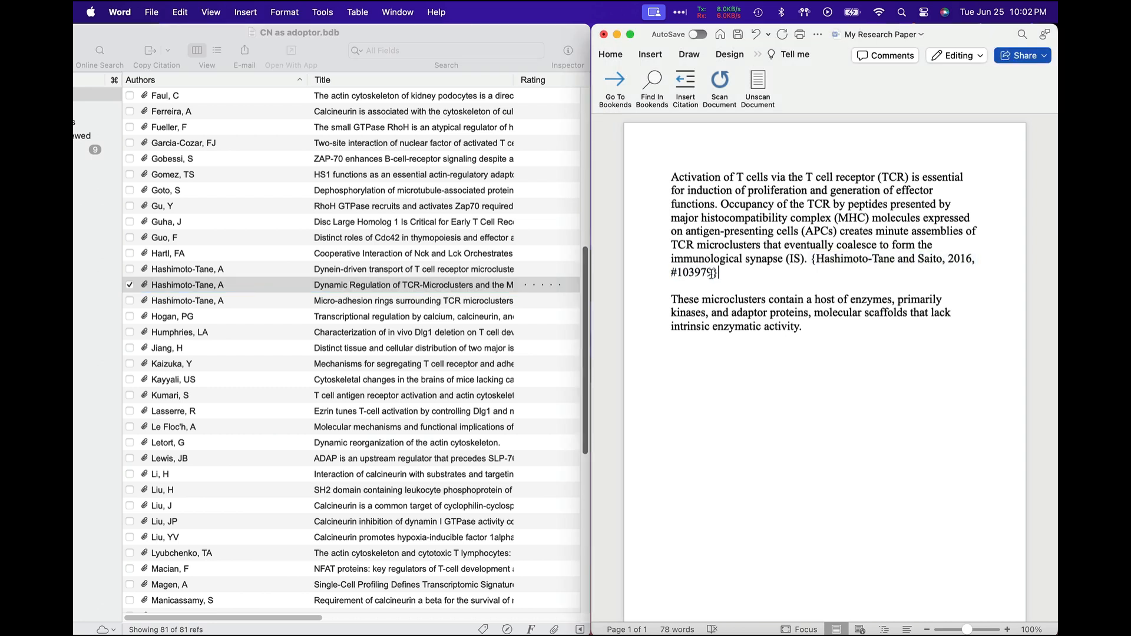
pyautogui.write('@12-14')
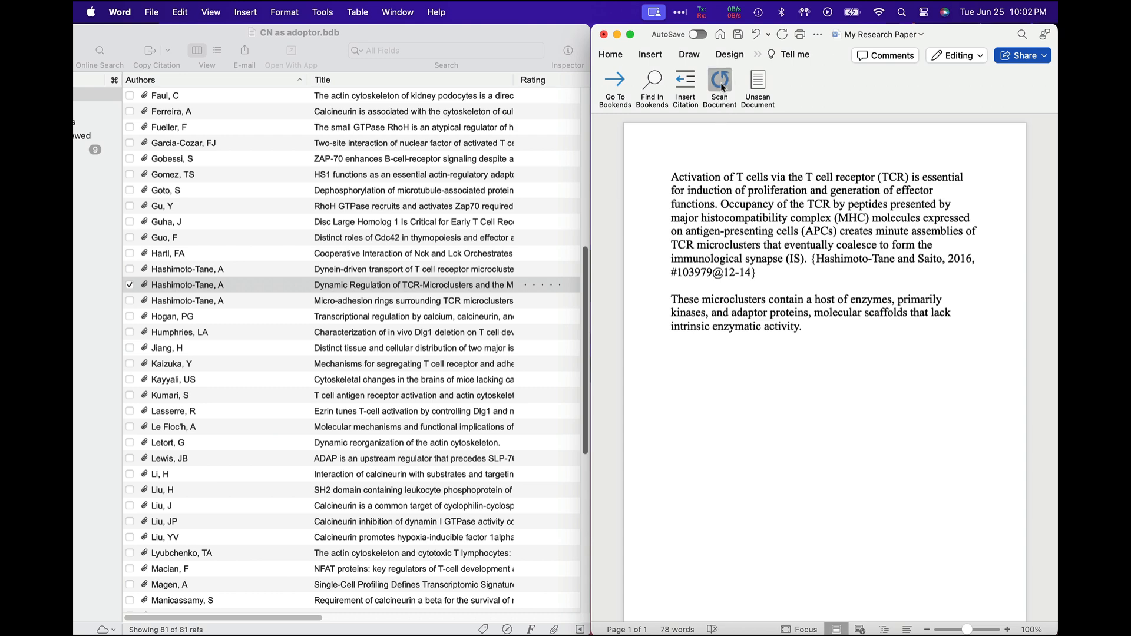
pyautogui.click(719, 80)
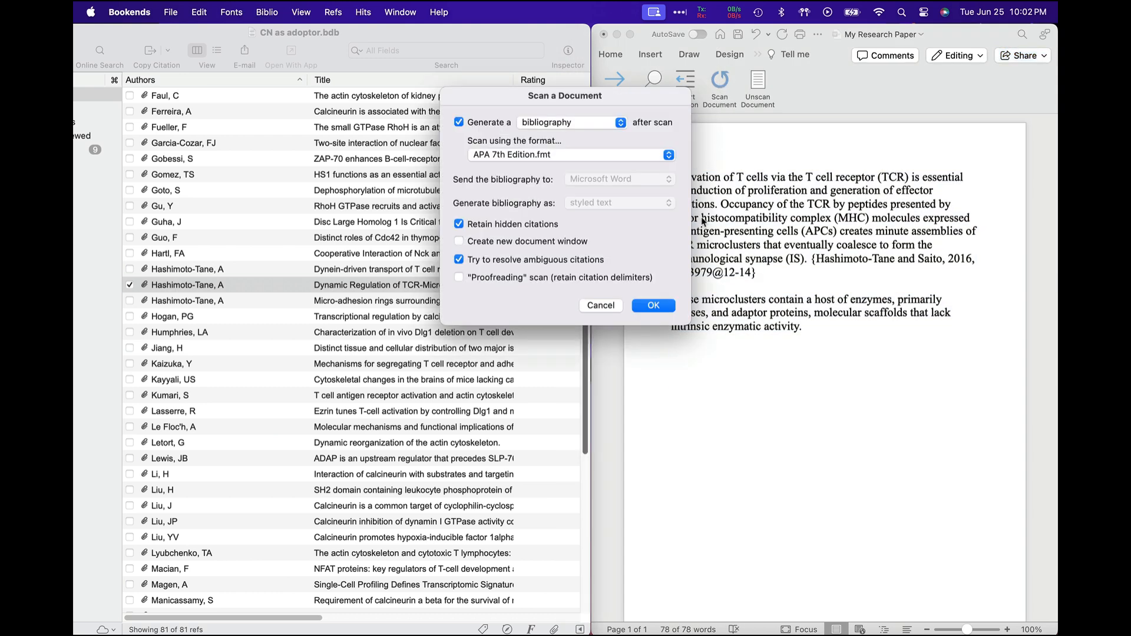
pyautogui.click(653, 306)
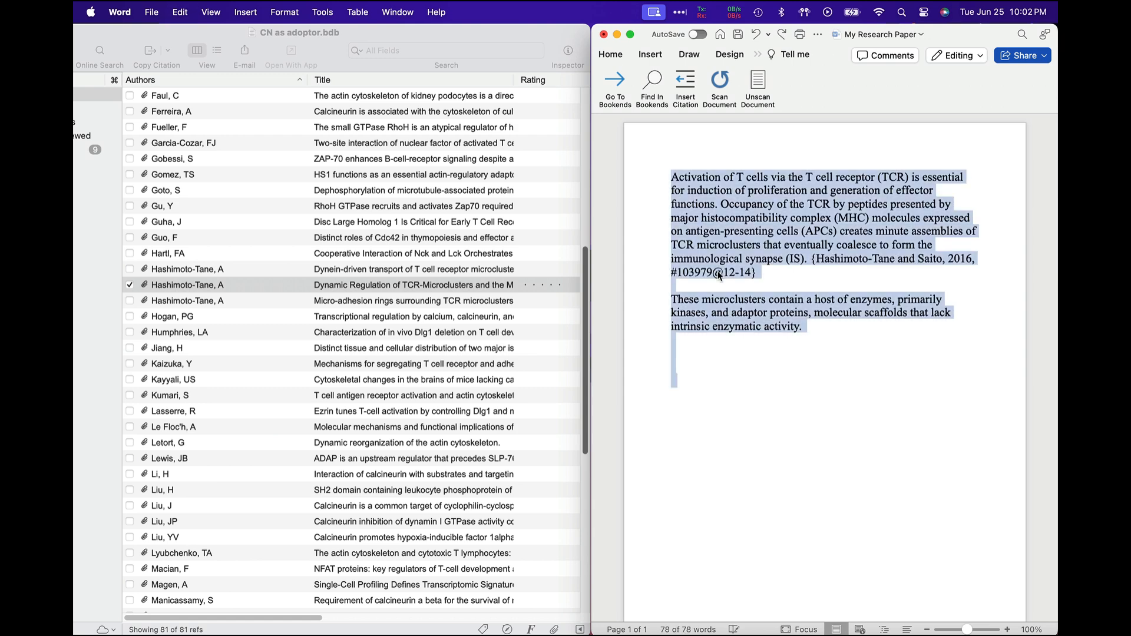
# - Insert a footnote after the first paragraph reading "Here is my very clever text."
pyautogui.click(719, 274)
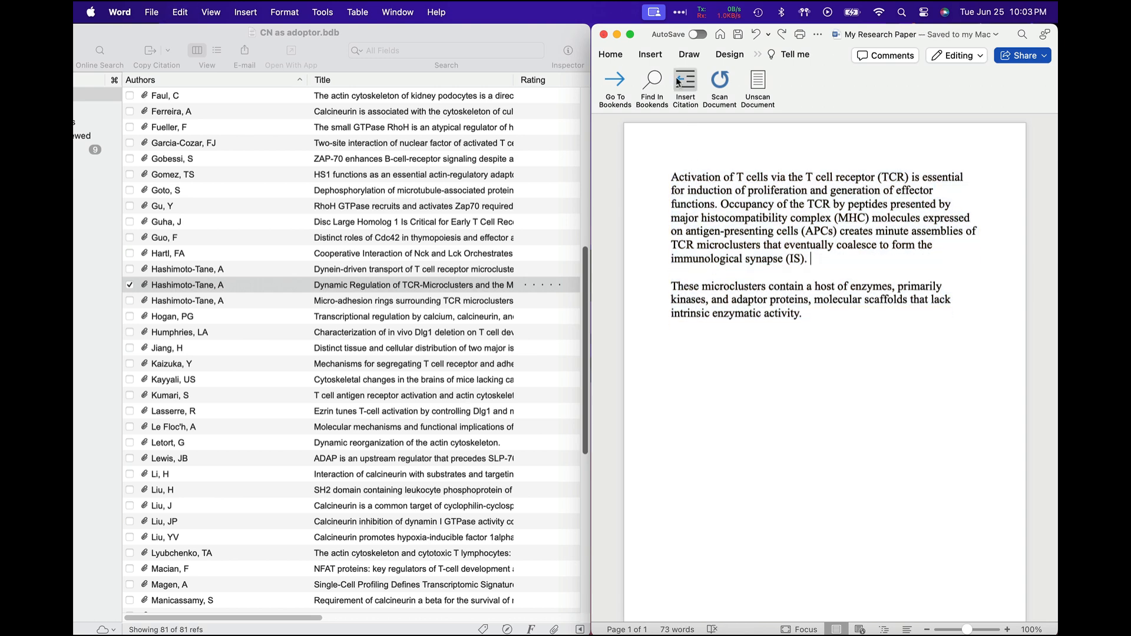
pyautogui.click(756, 55)
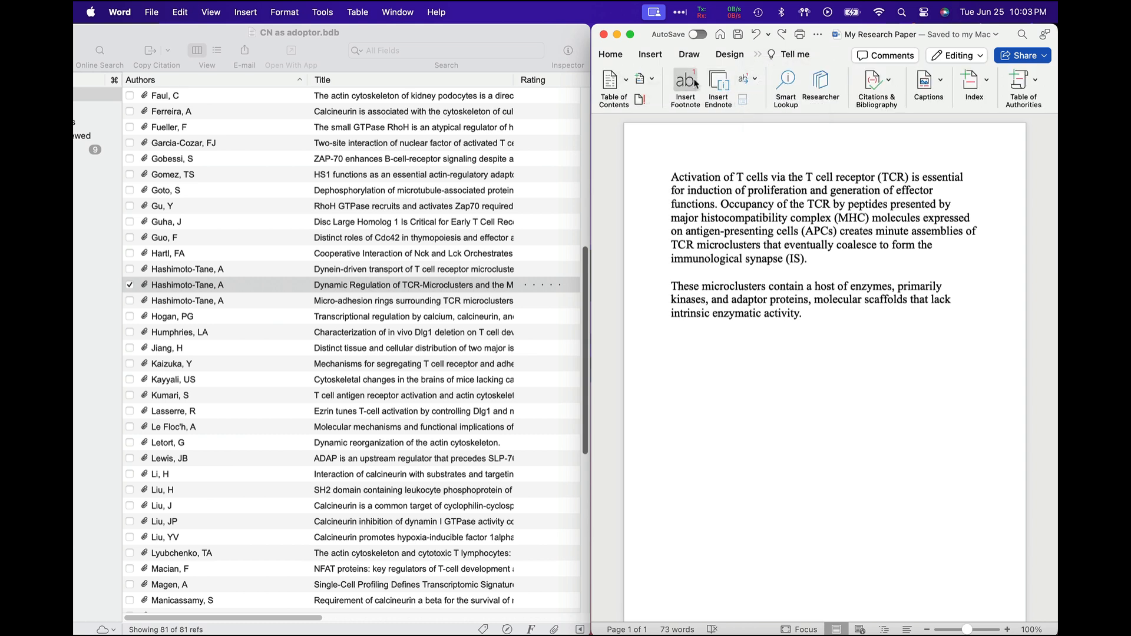
pyautogui.click(684, 84)
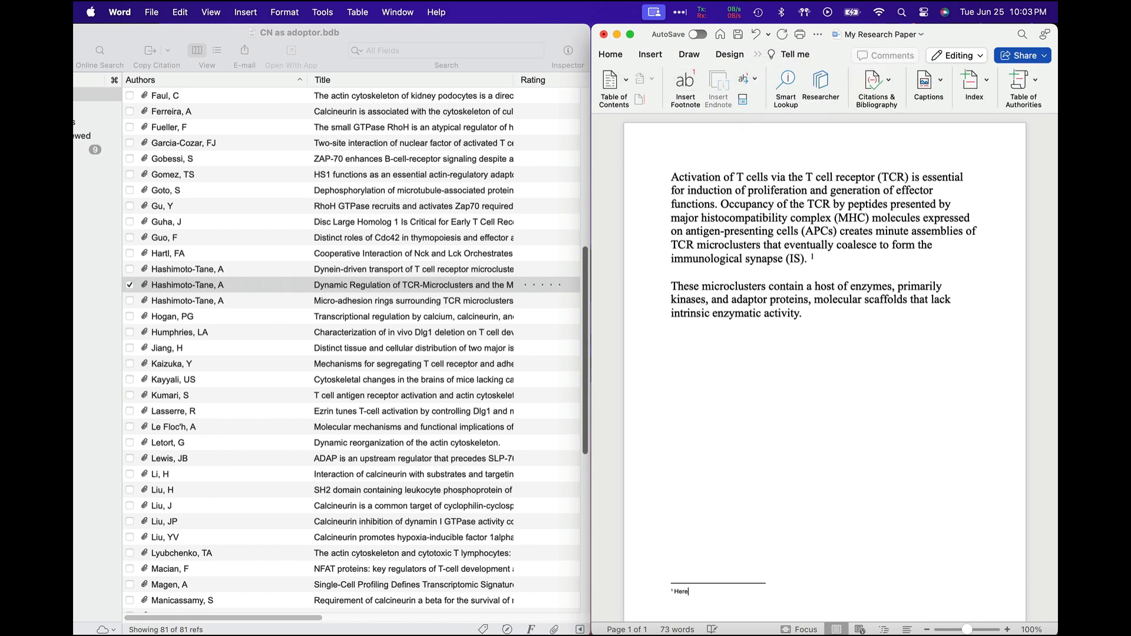
pyautogui.write('is my very clev')
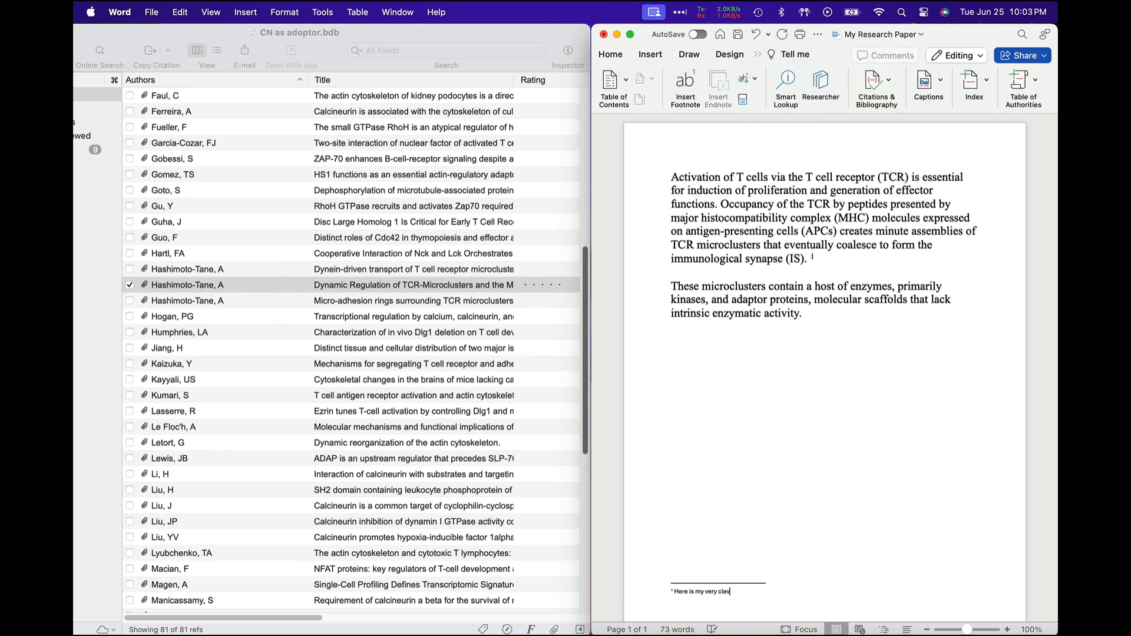
pyautogui.write('er text.')
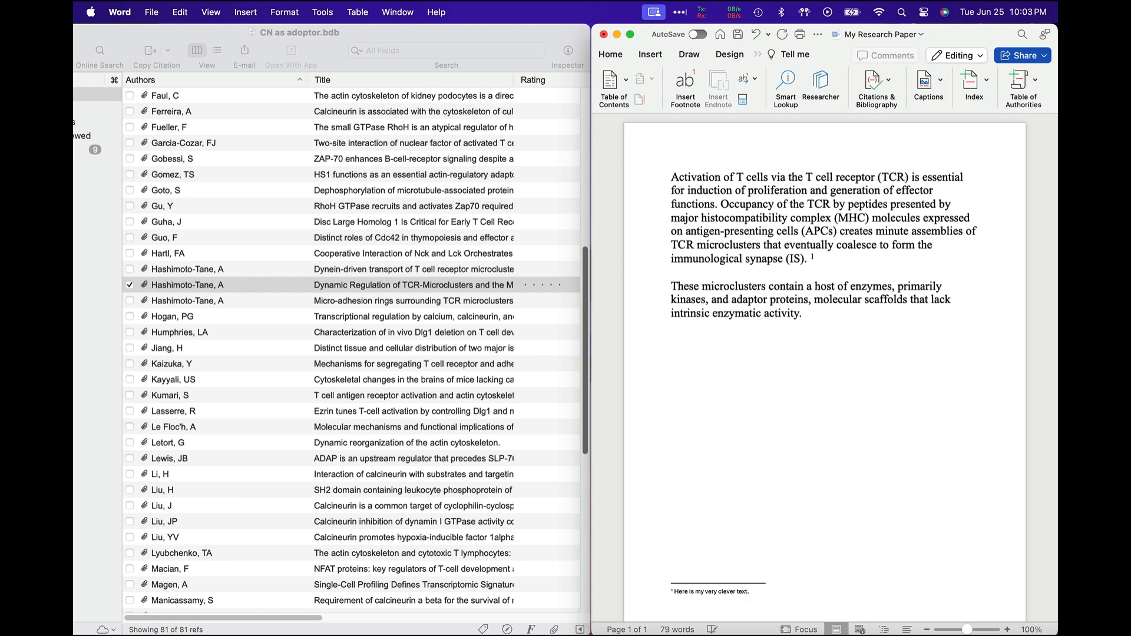
# - Search 'hashimot' in Find in Bookends to cite the Hashimoto-Tane Dynamic Regulation reference
pyautogui.write('hashim')
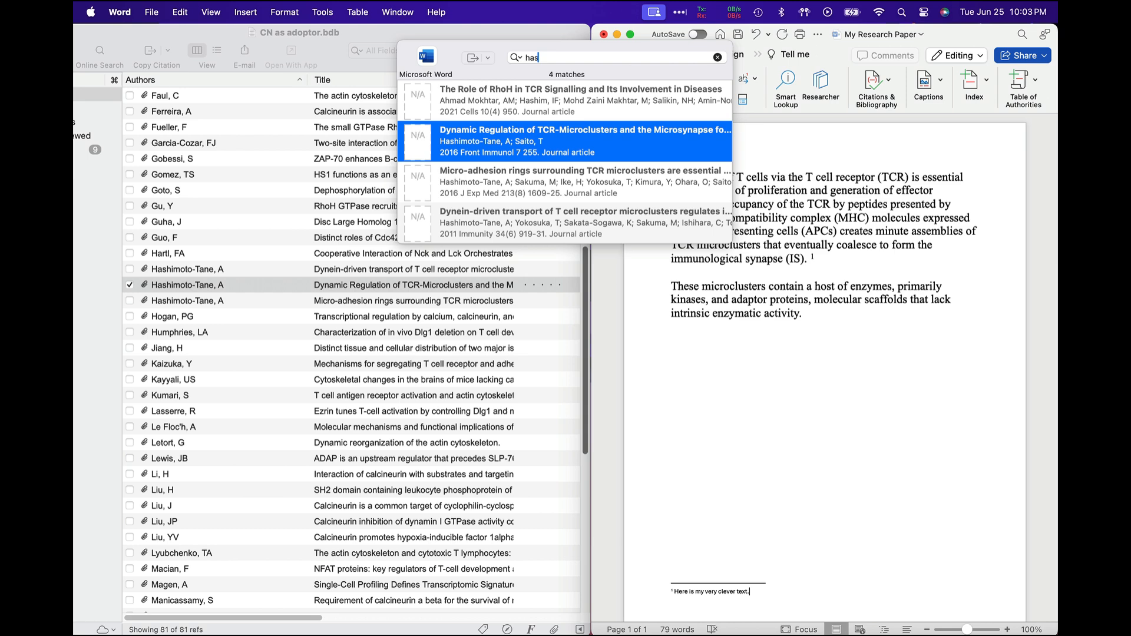
pyautogui.write('hashimoto-Tane and Saito, 2016, #103979}')
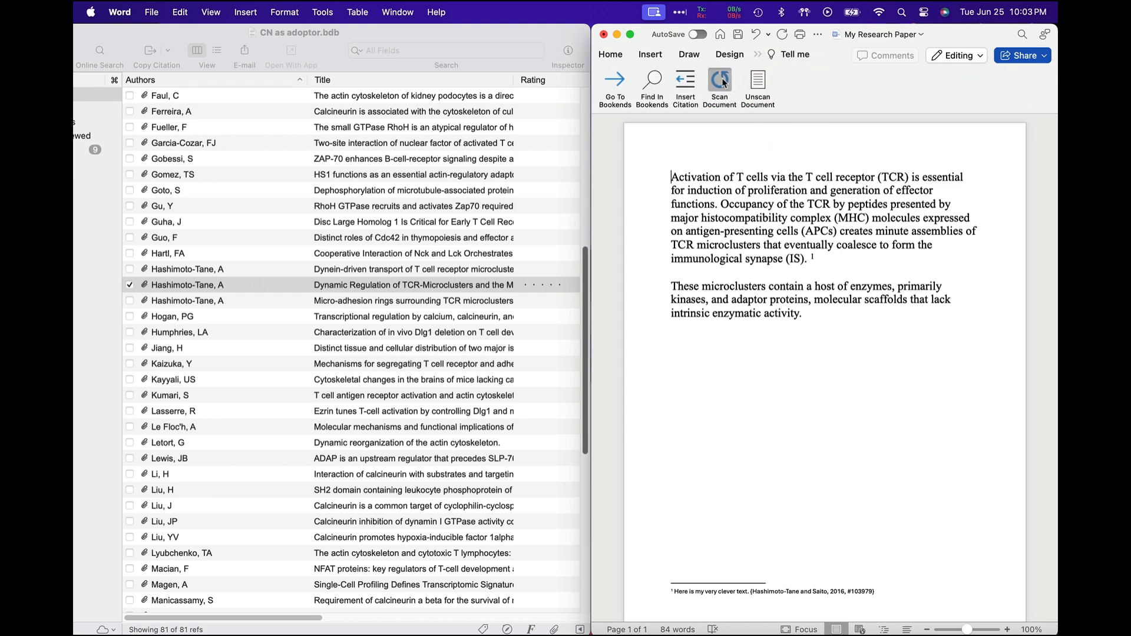
# - Scan the paper with Nature.fmt, generating a bibliography from the temporary citations
pyautogui.click(720, 80)
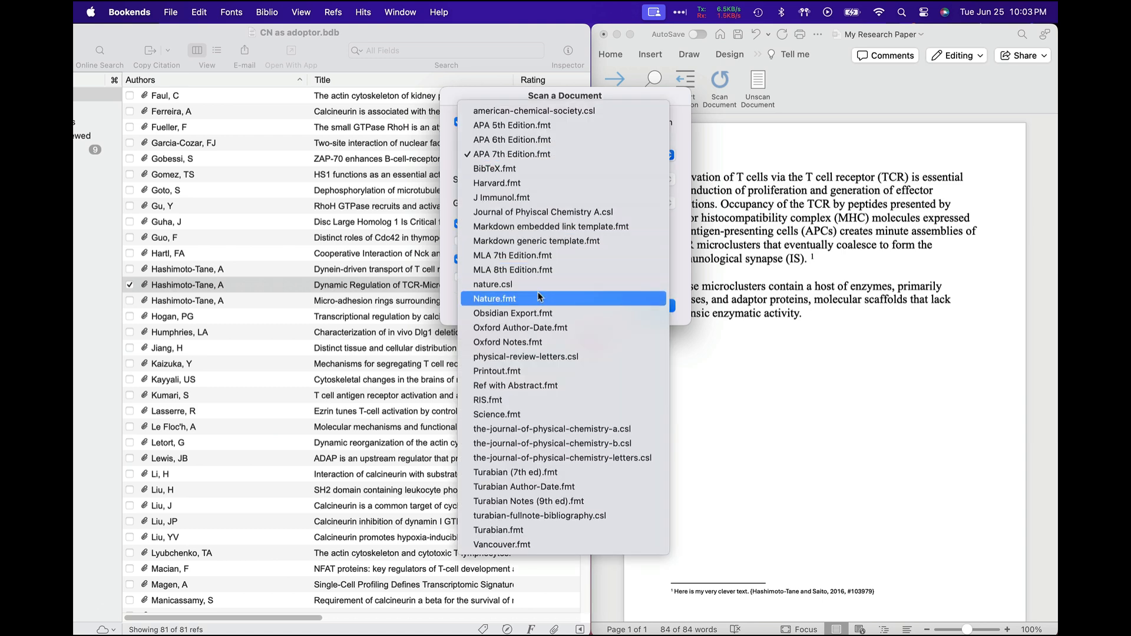
pyautogui.click(495, 298)
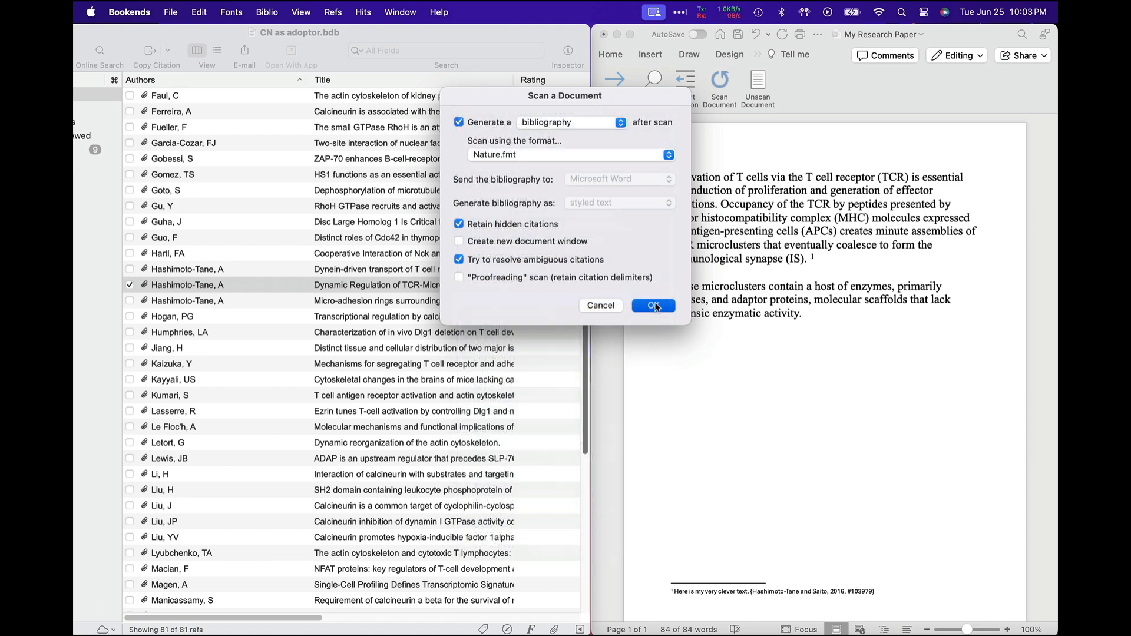
pyautogui.click(652, 305)
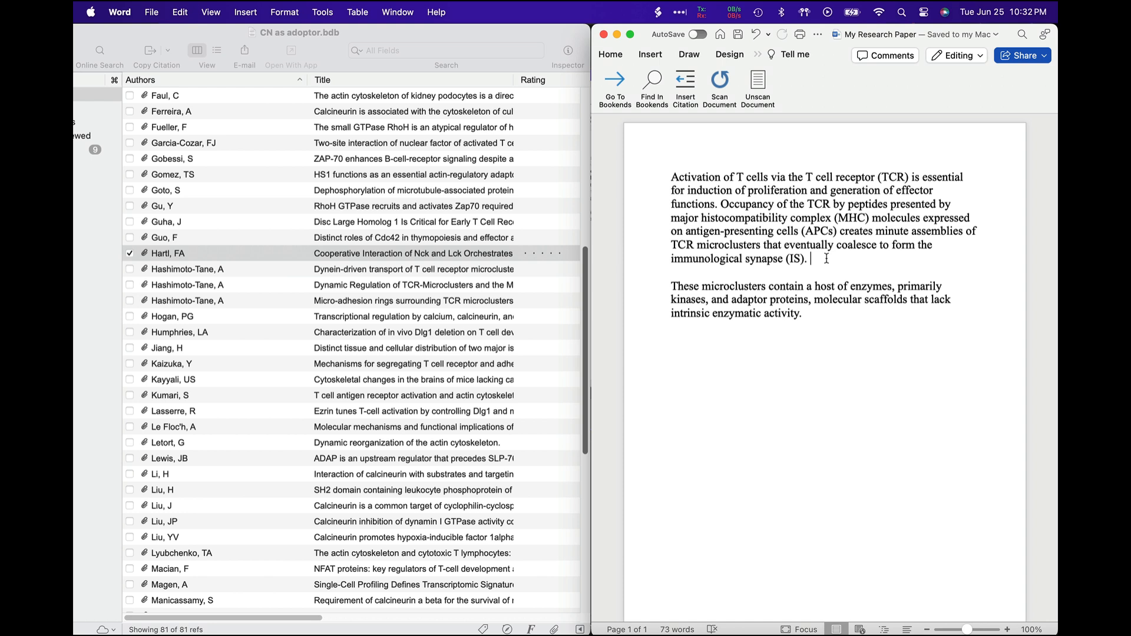
pyautogui.moveTo(561, 290)
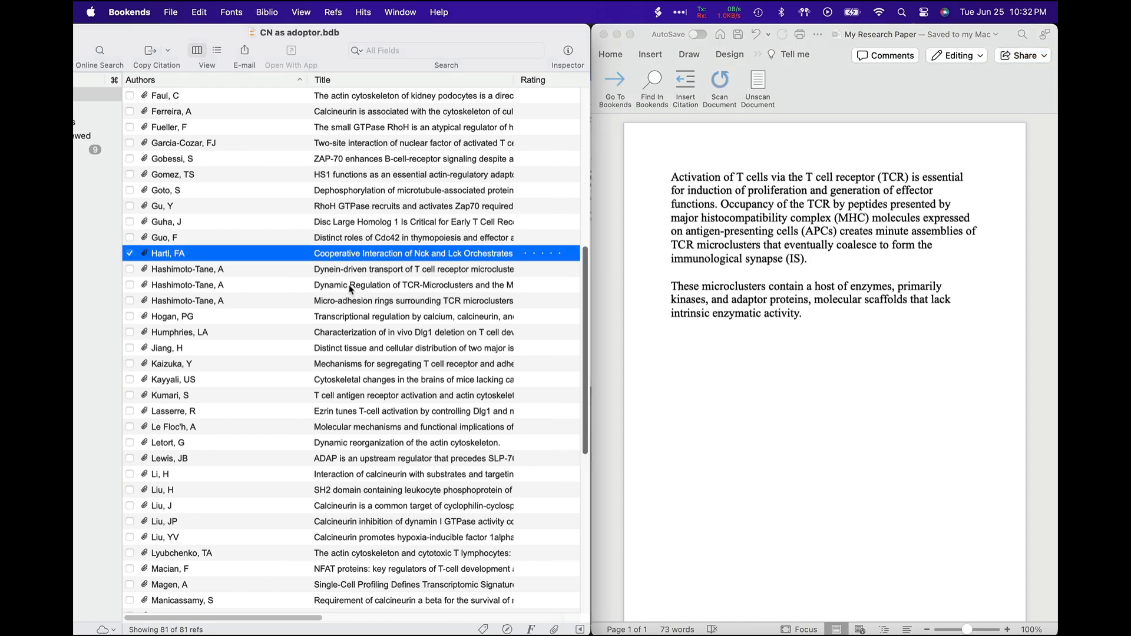
# - Copy an Author-in-front modified citation for the Hashimoto-Tane Dynamic Regulation reference
pyautogui.click(198, 12)
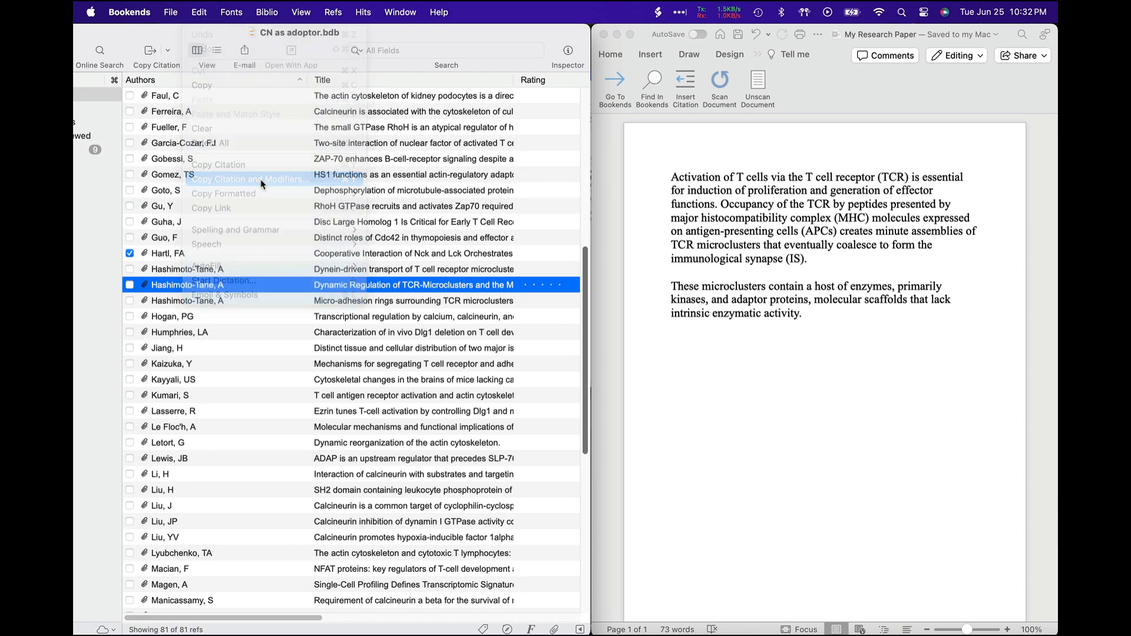
pyautogui.click(249, 179)
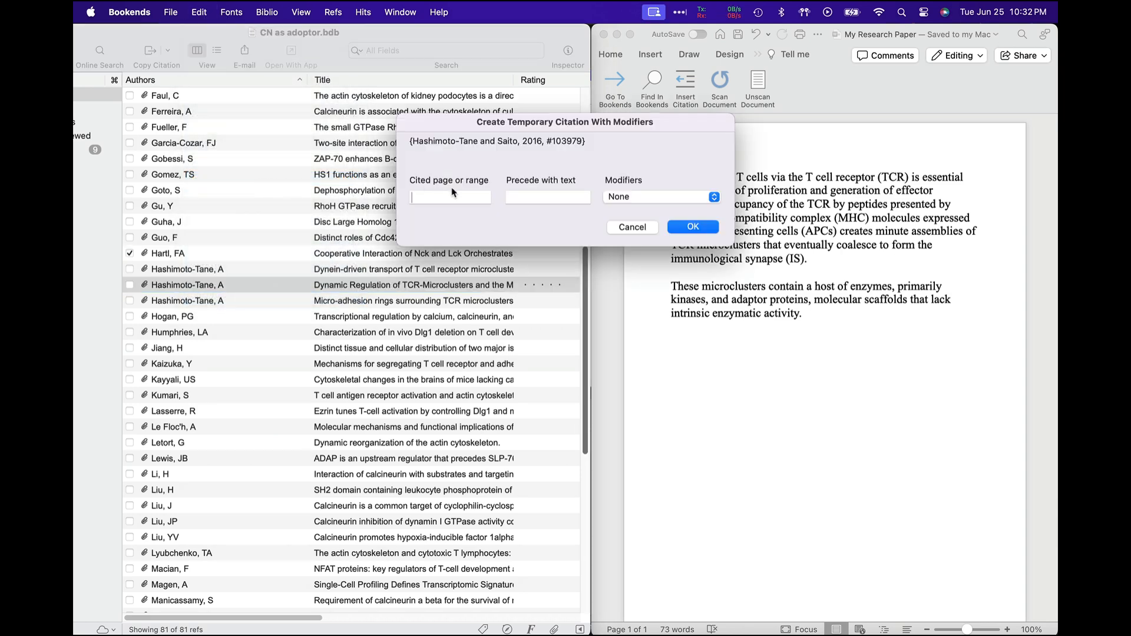
pyautogui.click(450, 196)
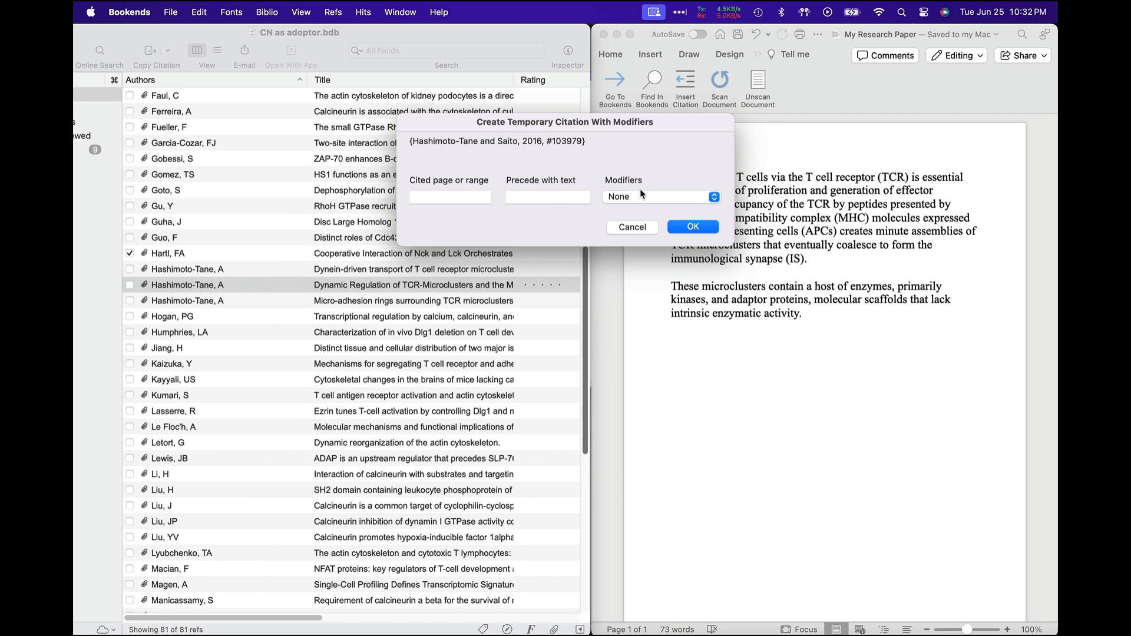
pyautogui.click(661, 196)
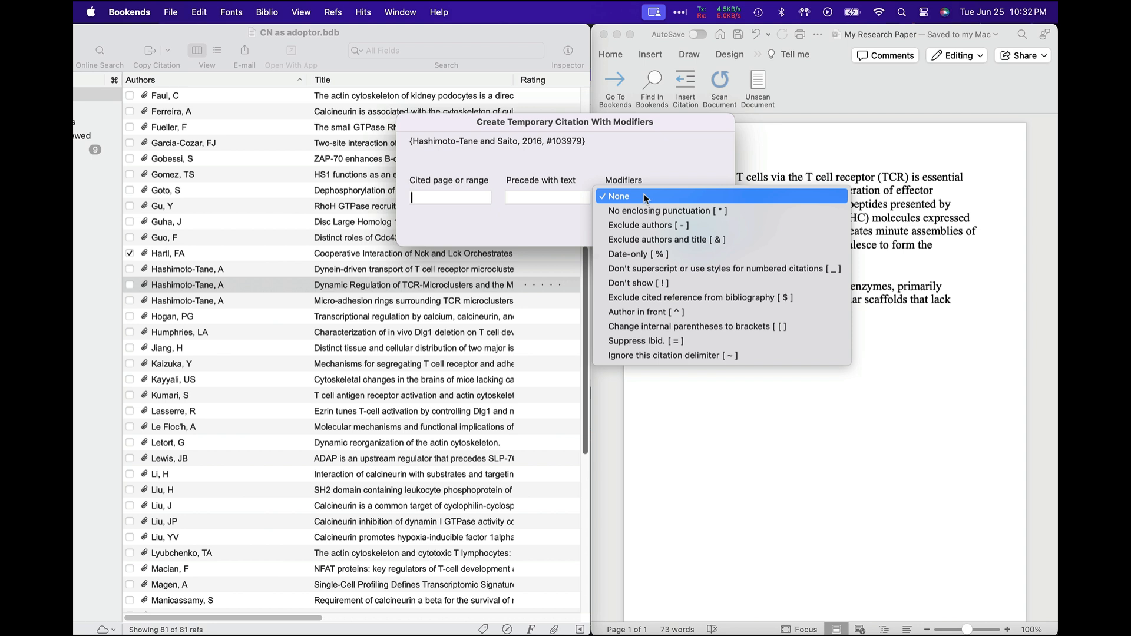
pyautogui.moveTo(659, 311)
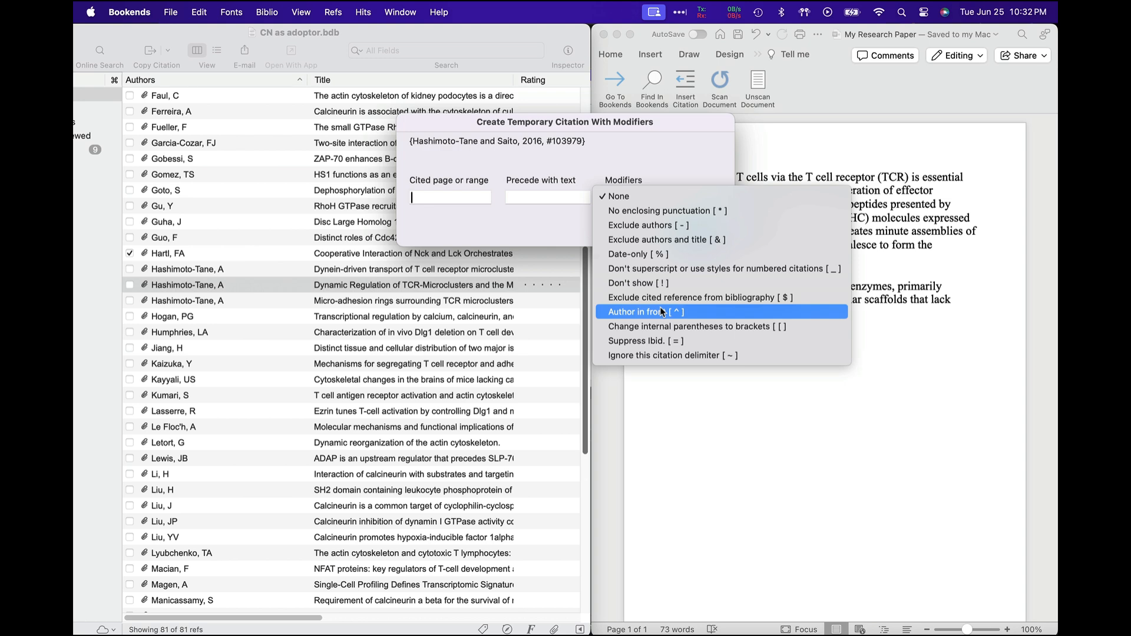
pyautogui.click(660, 311)
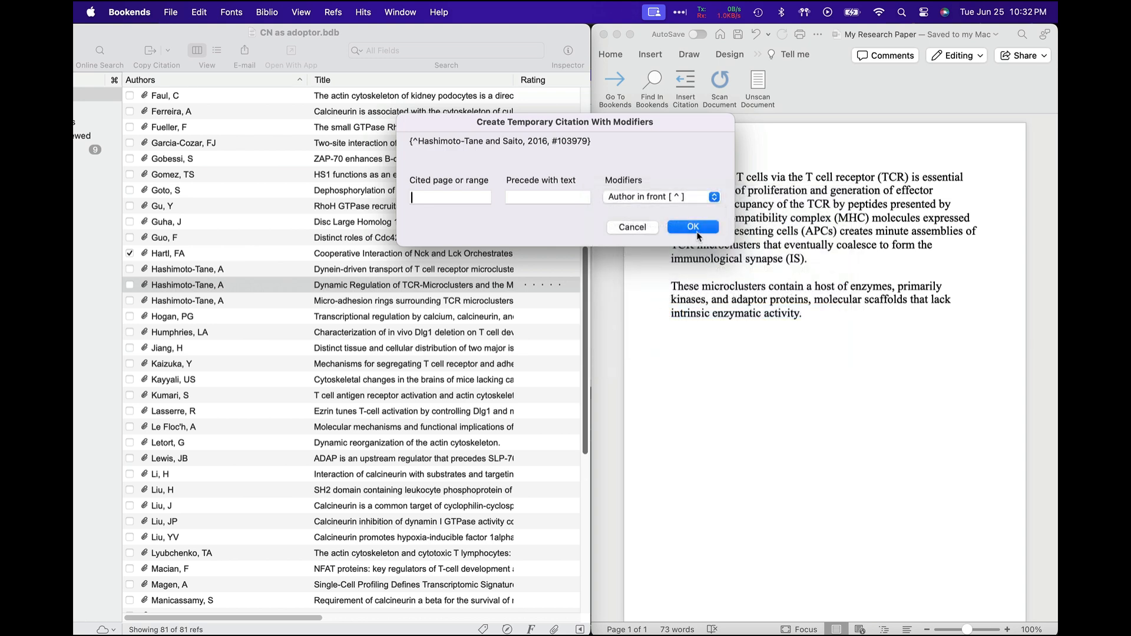
pyautogui.click(693, 227)
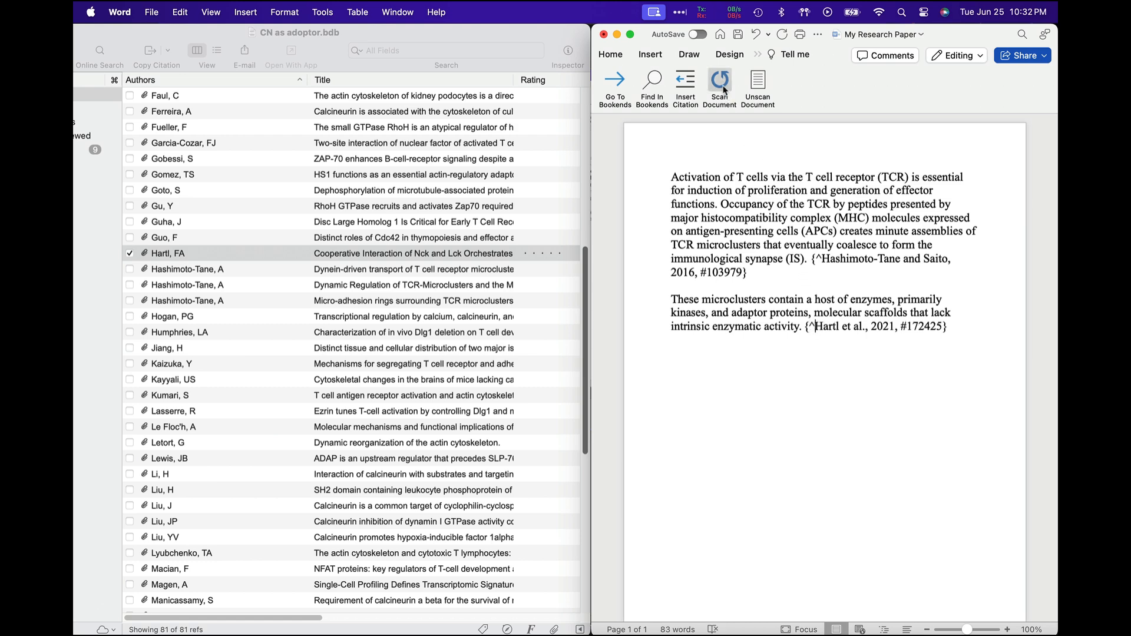
# - Scan the paper with APA 7th Edition.fmt to format the author-in-front citations
pyautogui.click(720, 80)
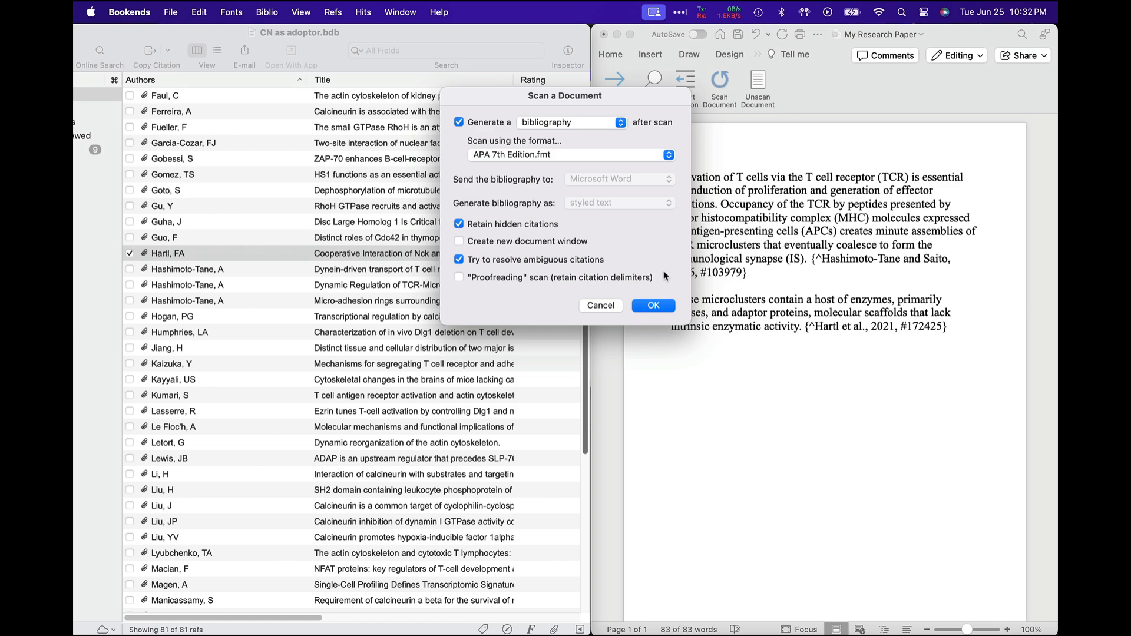
pyautogui.click(653, 305)
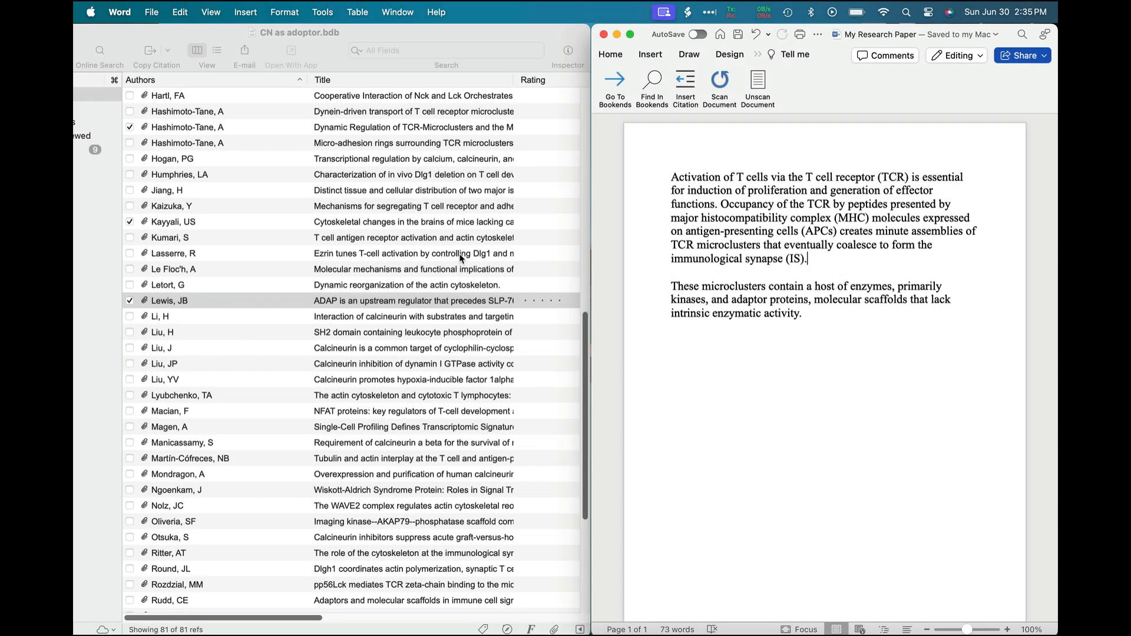
pyautogui.moveTo(259, 187)
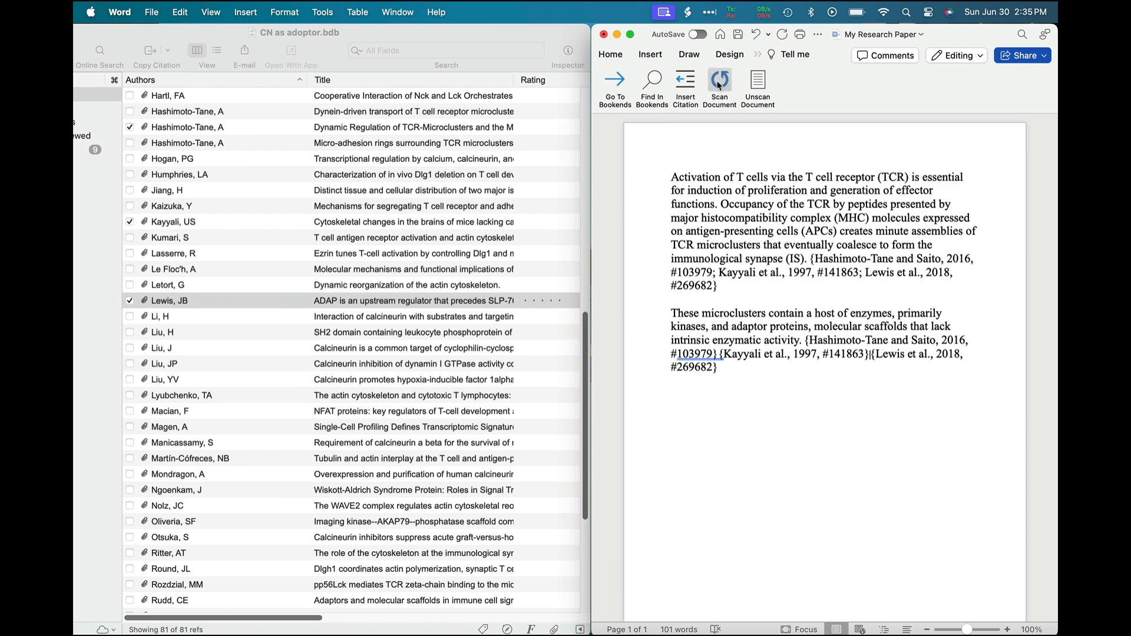
# - Scan the paper with Nature.fmt to format the grouped and separate citations
pyautogui.click(718, 80)
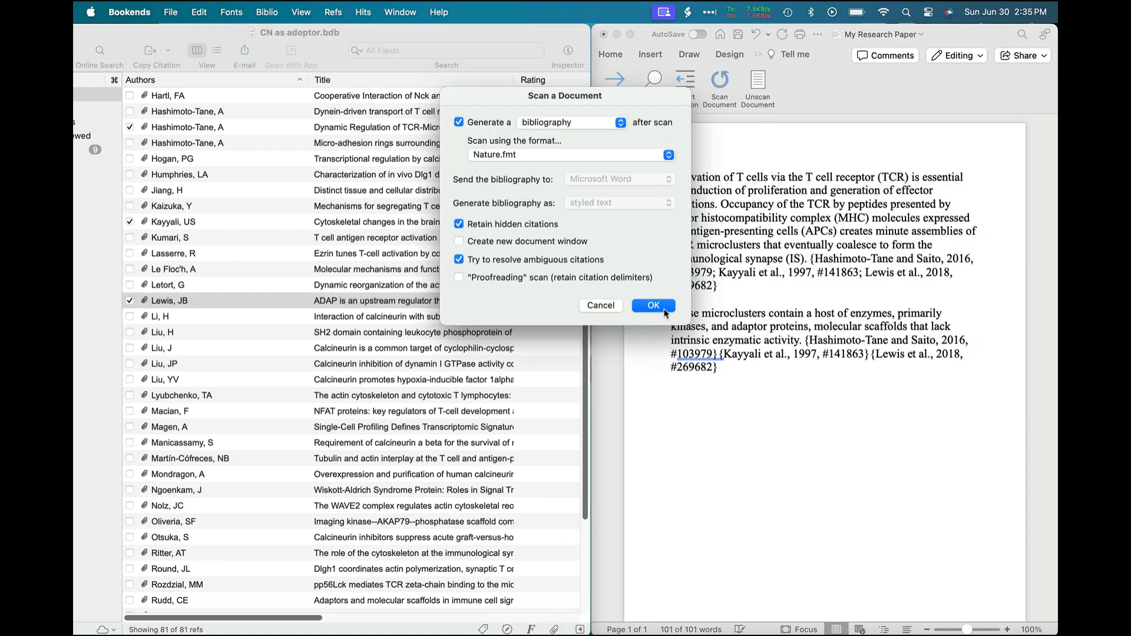
pyautogui.click(654, 305)
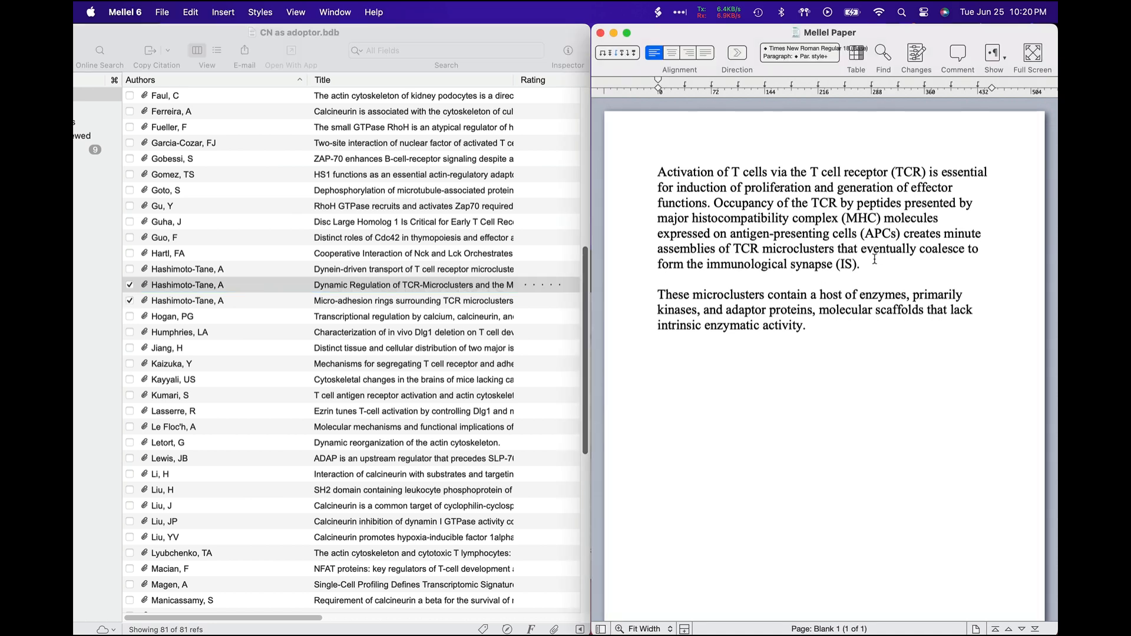
# - Paste the Hashimoto-Tane 2016 citation after the first paragraph and edit it to add a leading caret
pyautogui.click(478, 284)
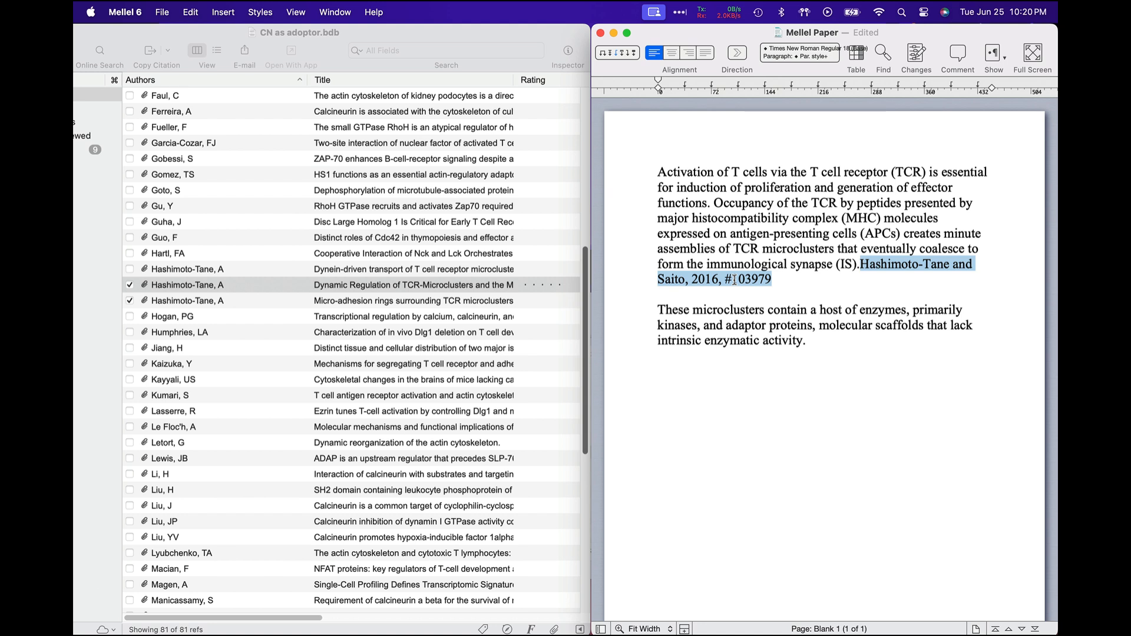
pyautogui.doubleClick(738, 281)
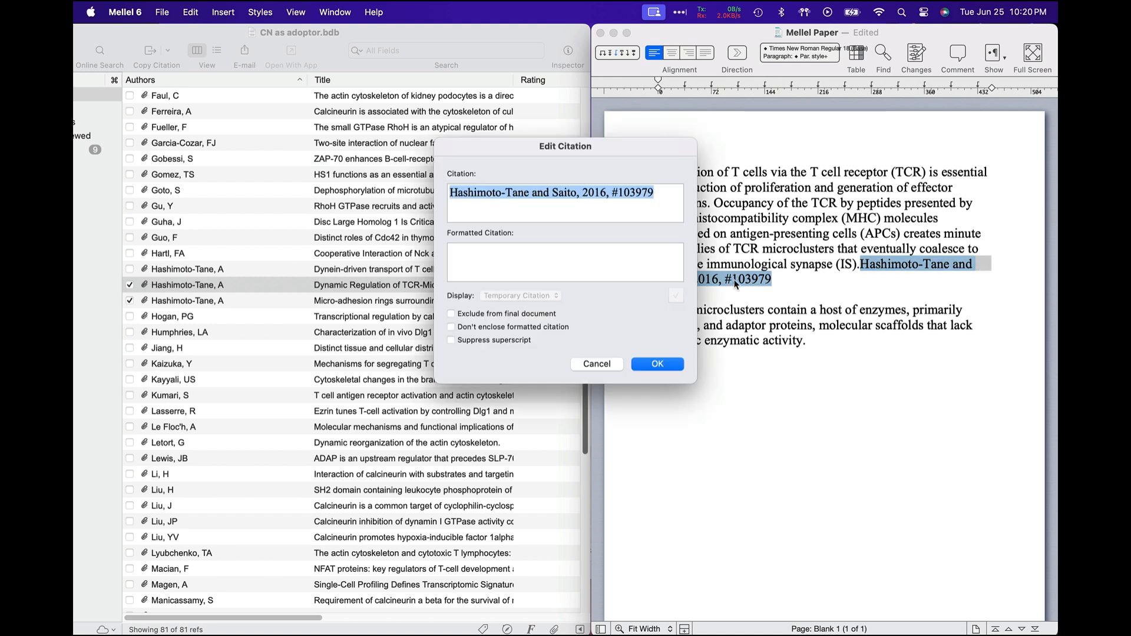
pyautogui.click(635, 193)
pyautogui.write('^')
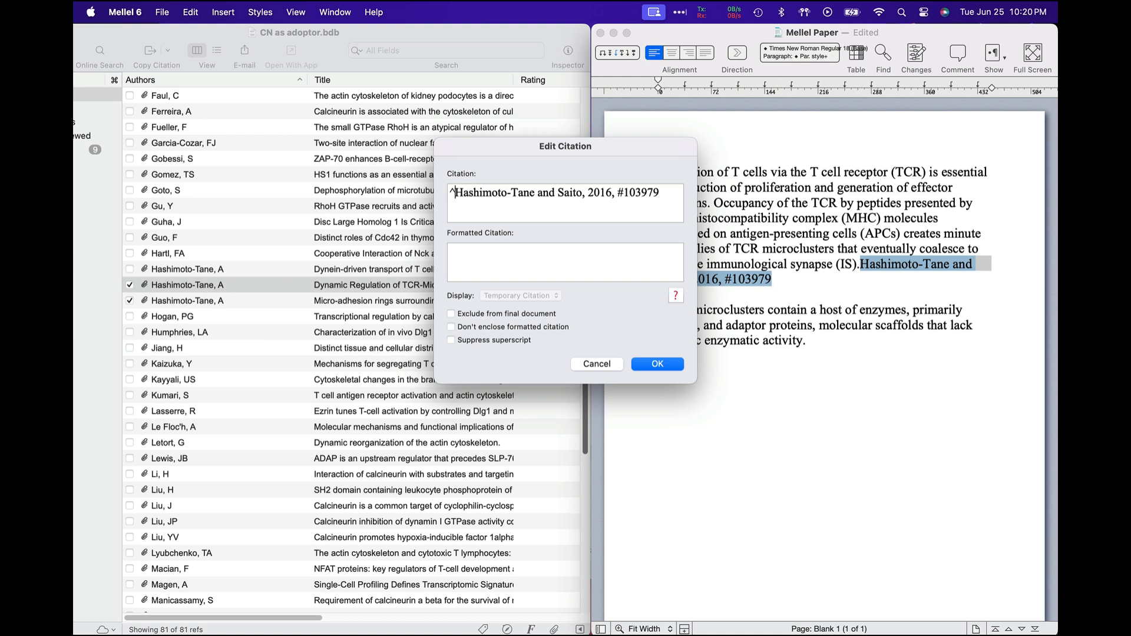
pyautogui.moveTo(530, 335)
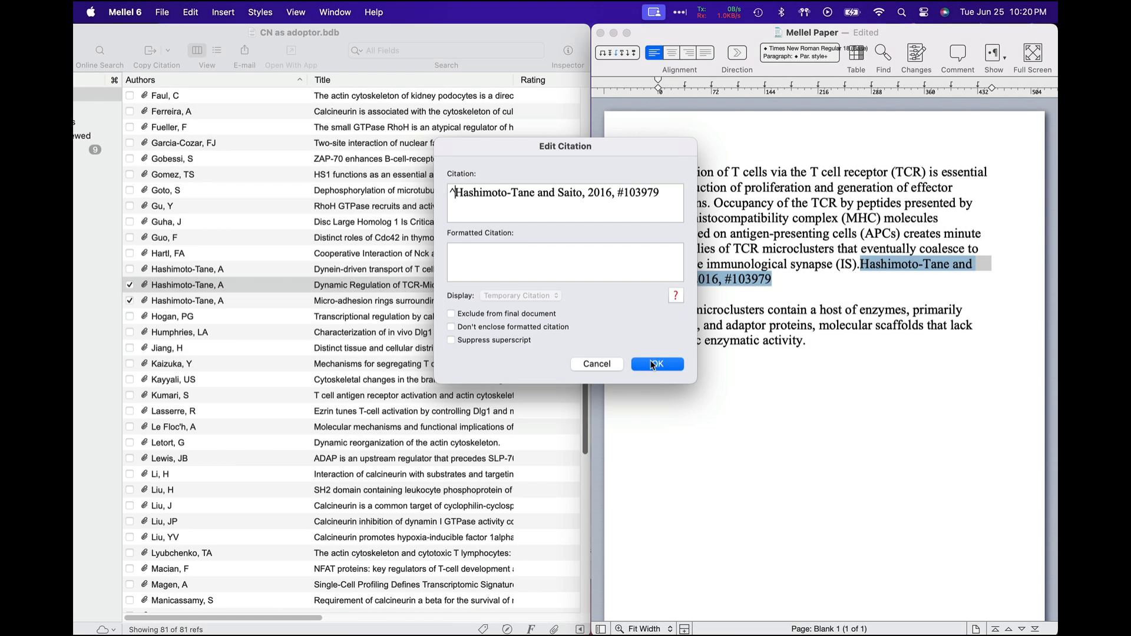
# - Scan the Mellel document with APA 7th Edition so the citation reads Hashimoto-Tane and Saito (2016)
pyautogui.click(657, 364)
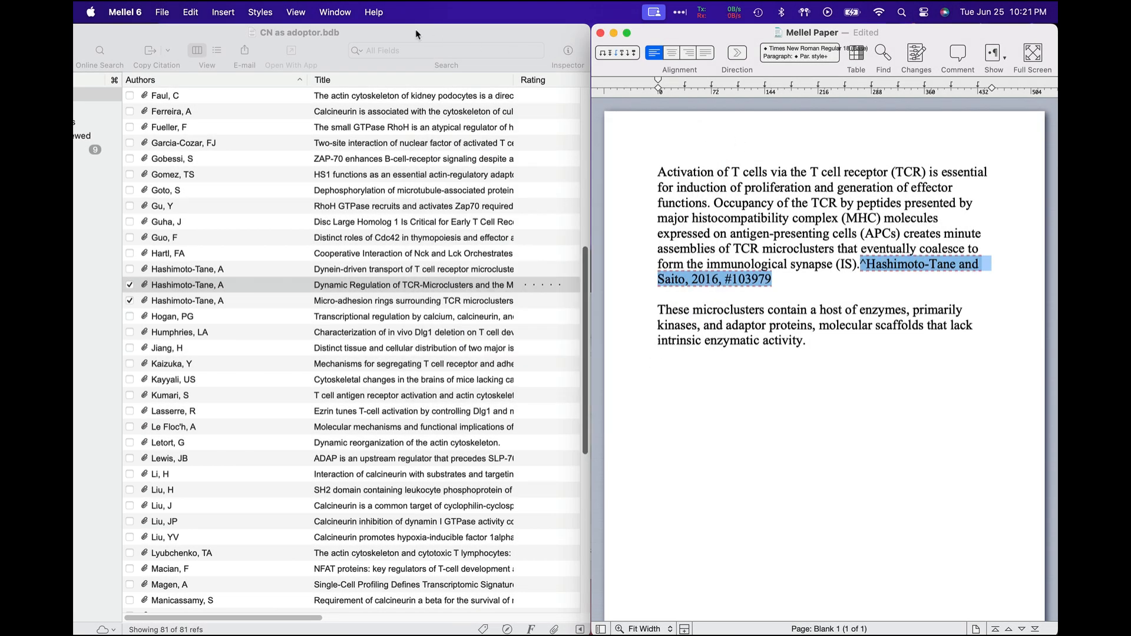
pyautogui.click(335, 12)
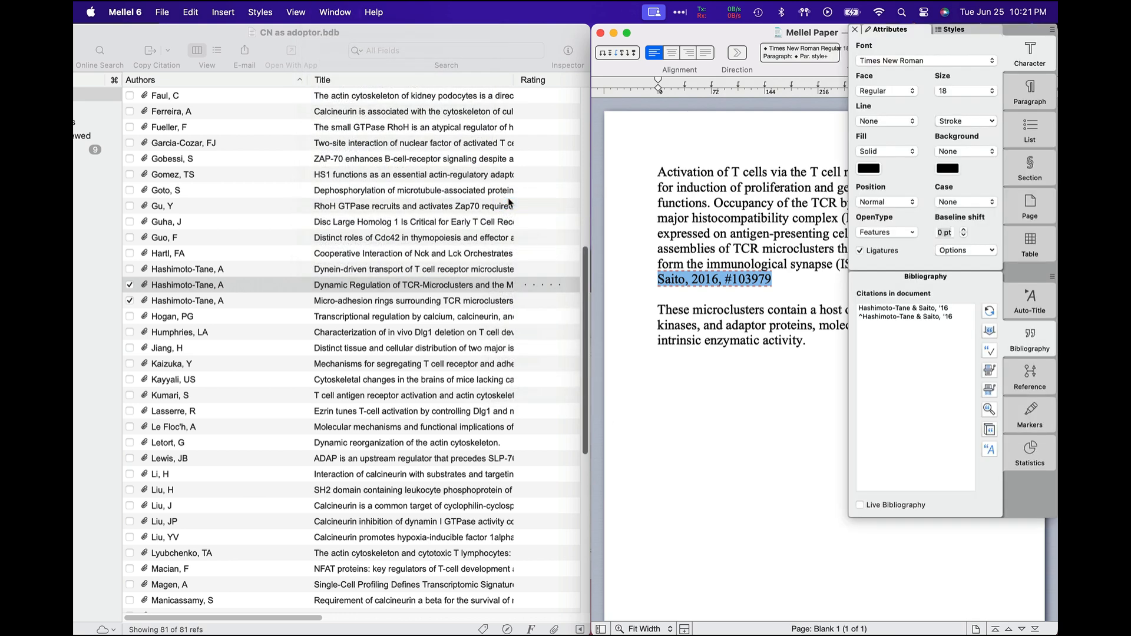
pyautogui.moveTo(956, 310)
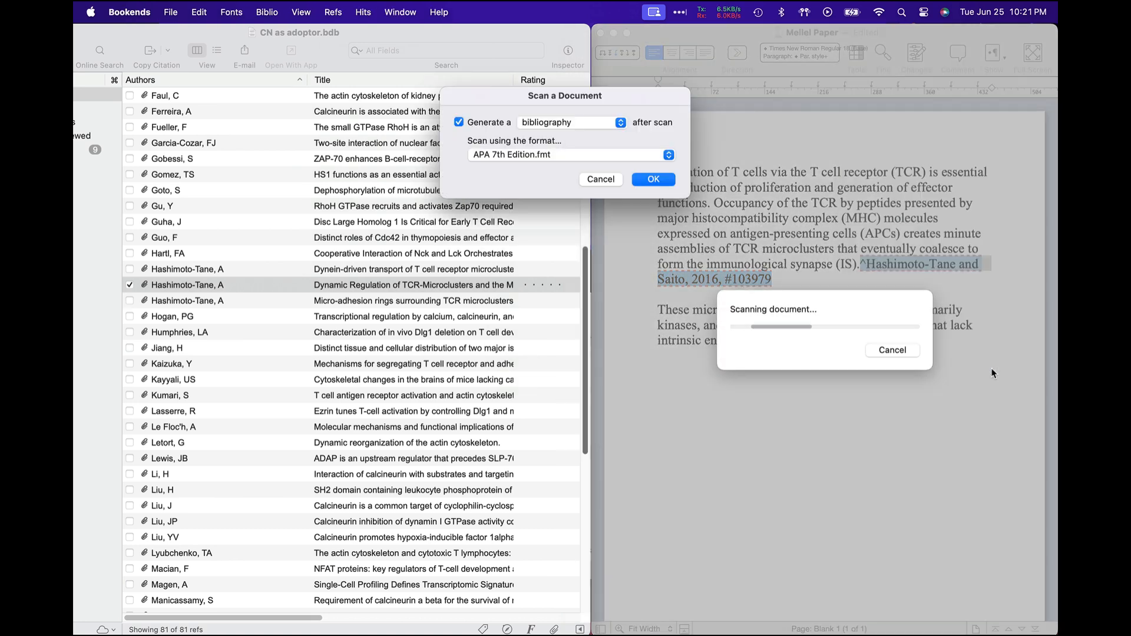
pyautogui.click(653, 179)
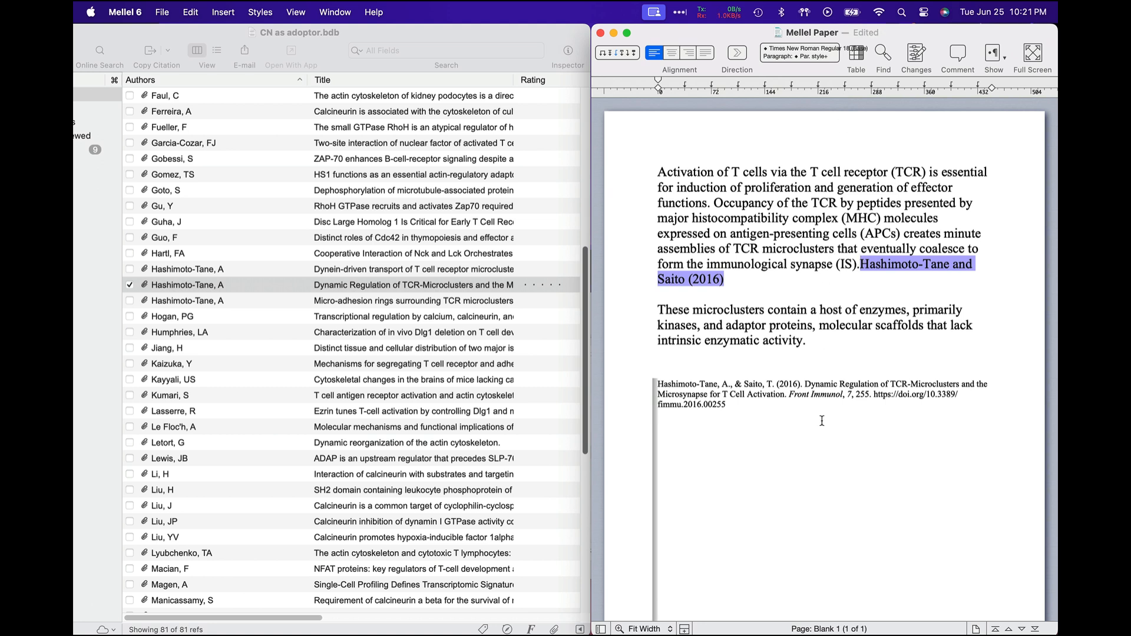
pyautogui.moveTo(822, 417)
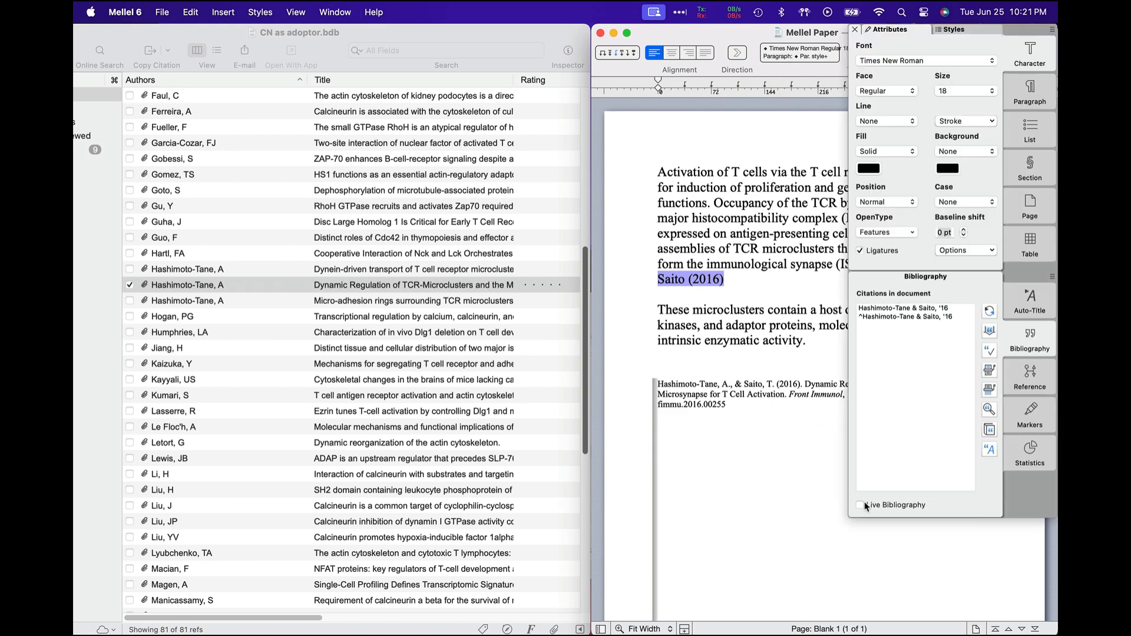
# - Turn on Live Bibliography, then select the Hashimoto-Tane Dynamic Regulation reference in Bookends
pyautogui.click(860, 504)
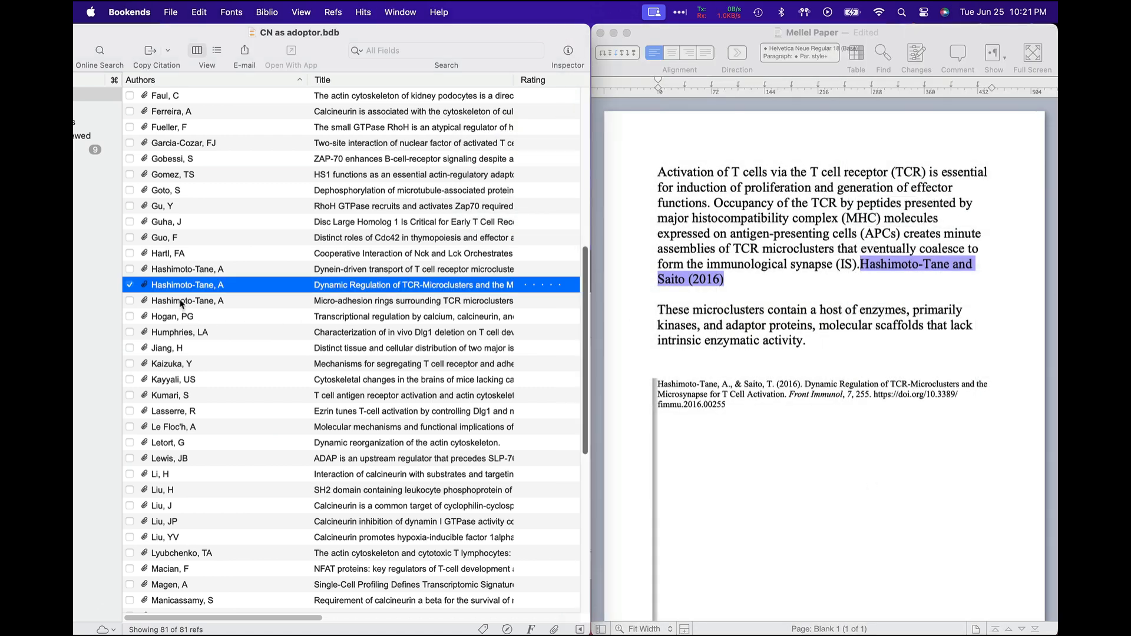
pyautogui.click(172, 316)
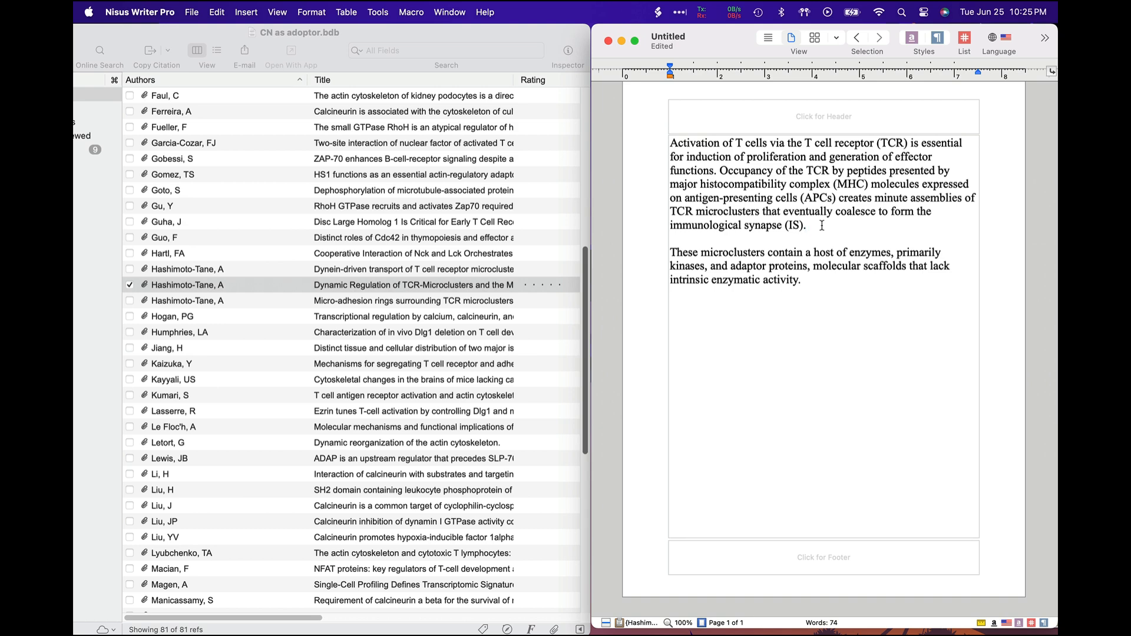
# - Insert the citation by typing 'hashimot', then scan the Nisus document for temporary citations
pyautogui.write('hashimoto-Tane and Saito, 2016,')
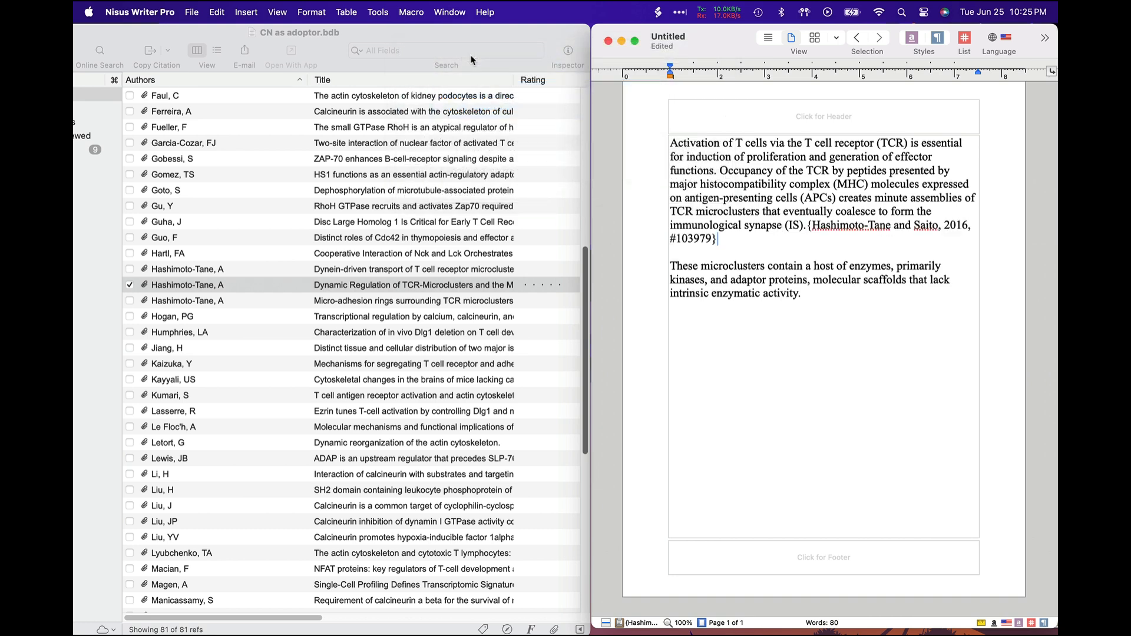
pyautogui.click(377, 12)
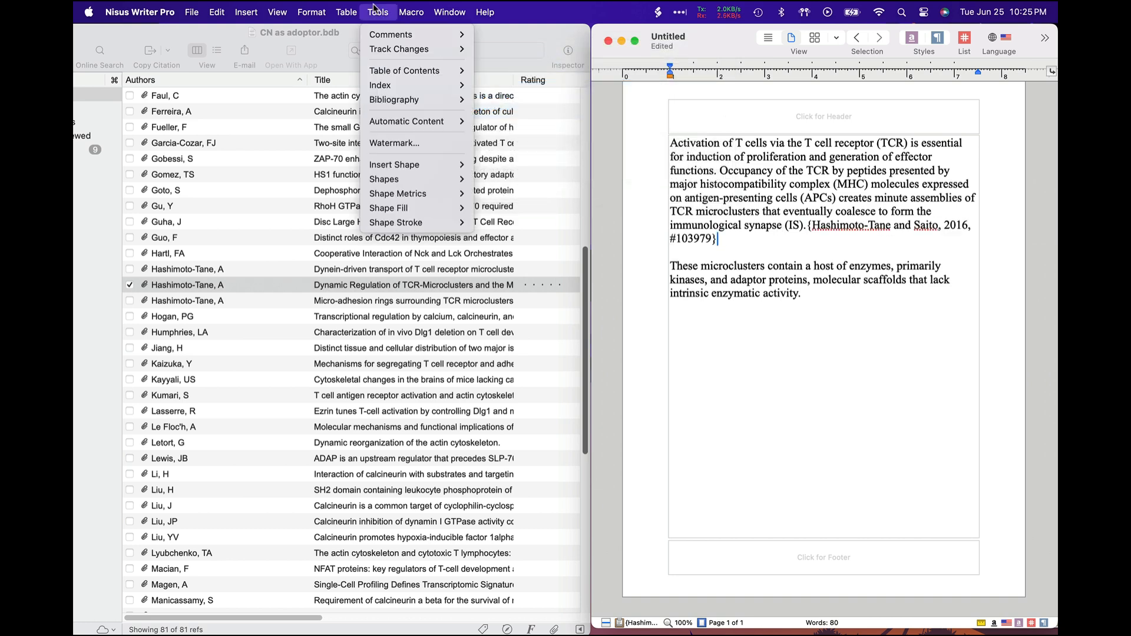
pyautogui.moveTo(407, 105)
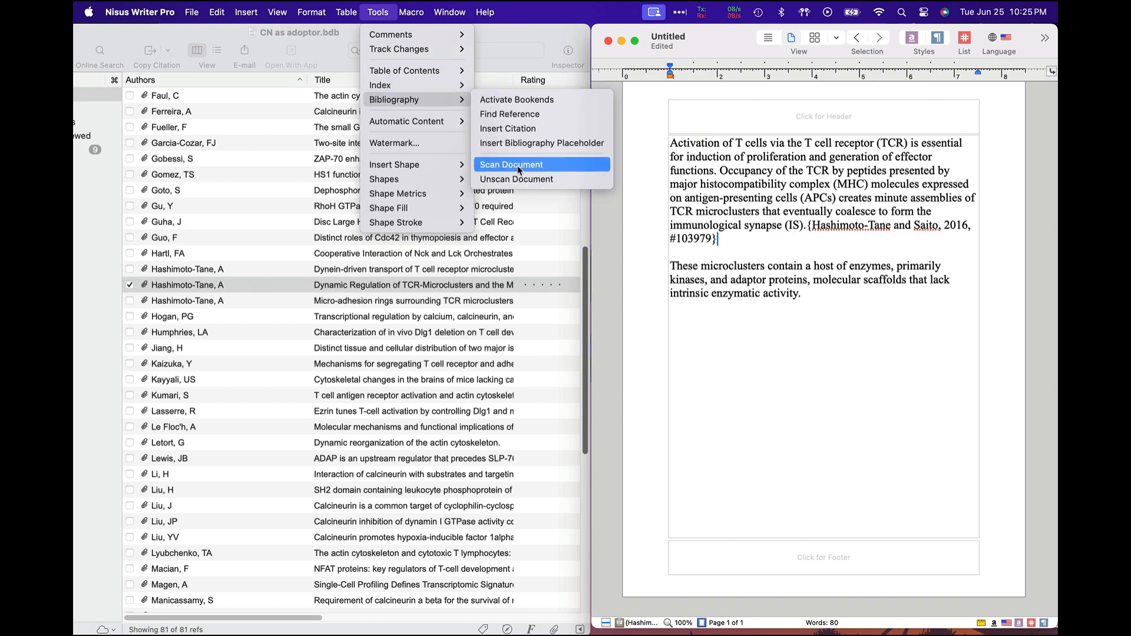
pyautogui.click(512, 163)
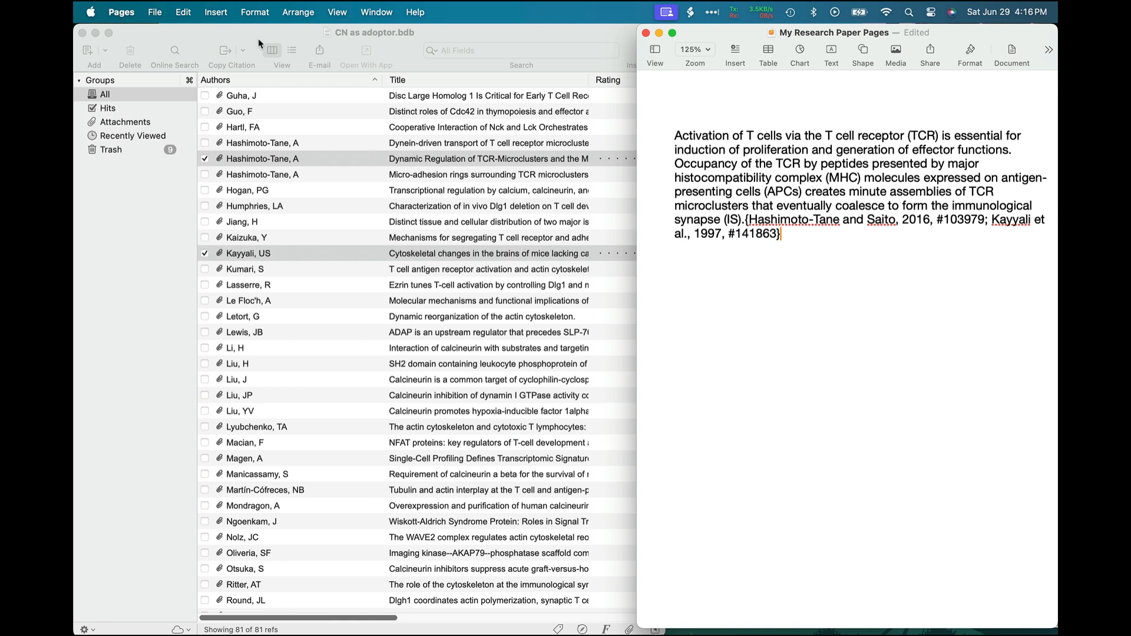
# - Bring the Bookends reference library to the front after citing both references in Pages
pyautogui.click(268, 11)
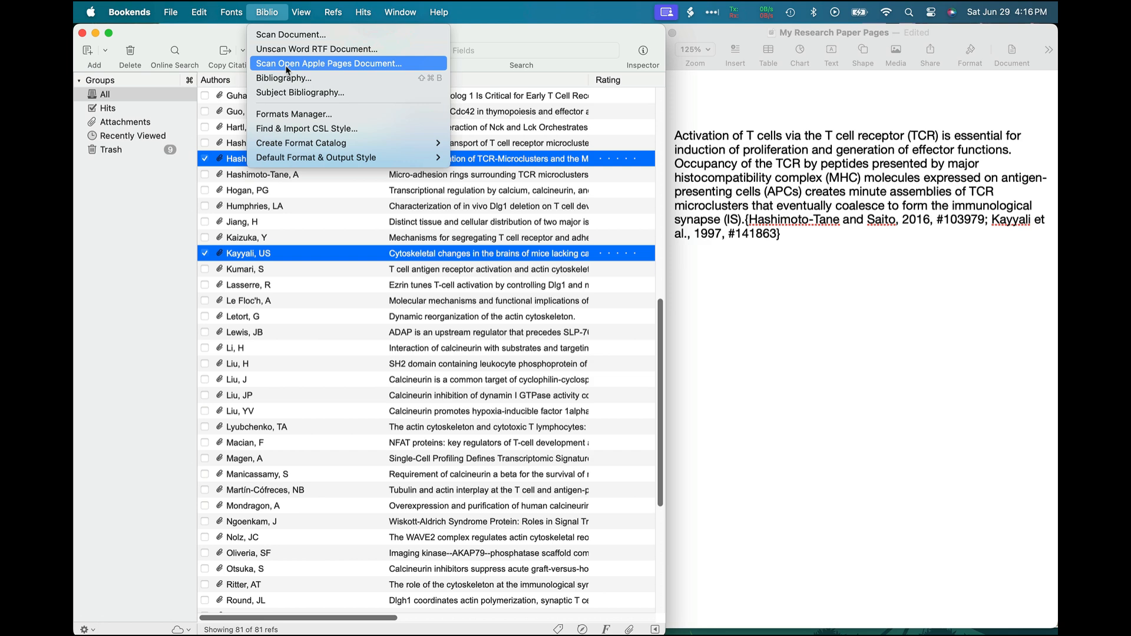
# - Scan the open Pages document with an APA bibliography and save the revised copy
pyautogui.click(333, 63)
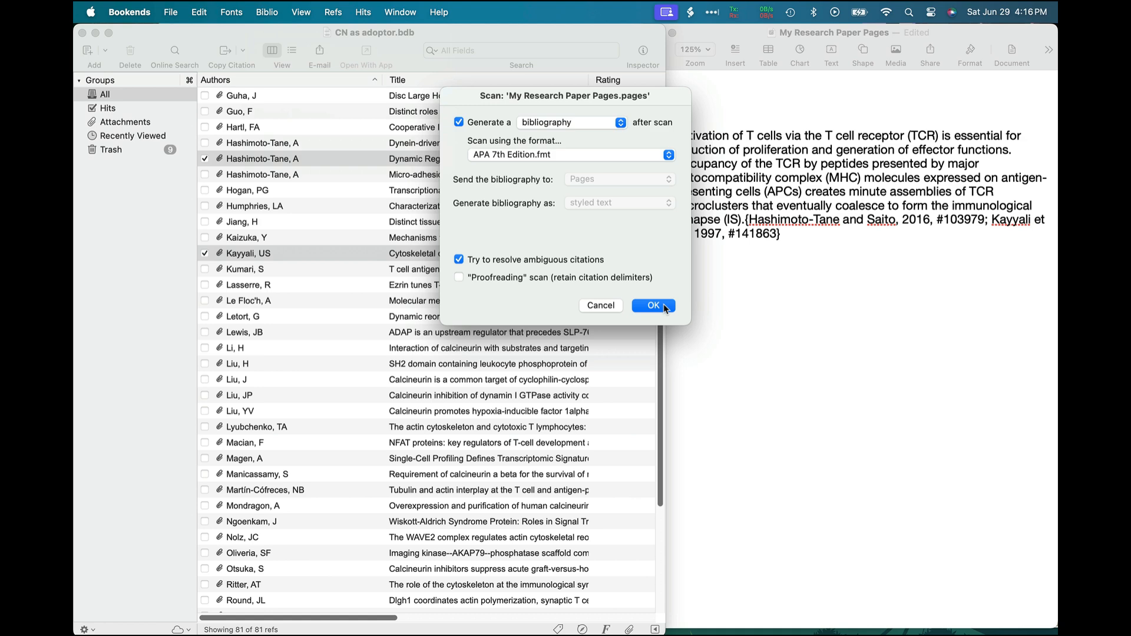
pyautogui.click(652, 305)
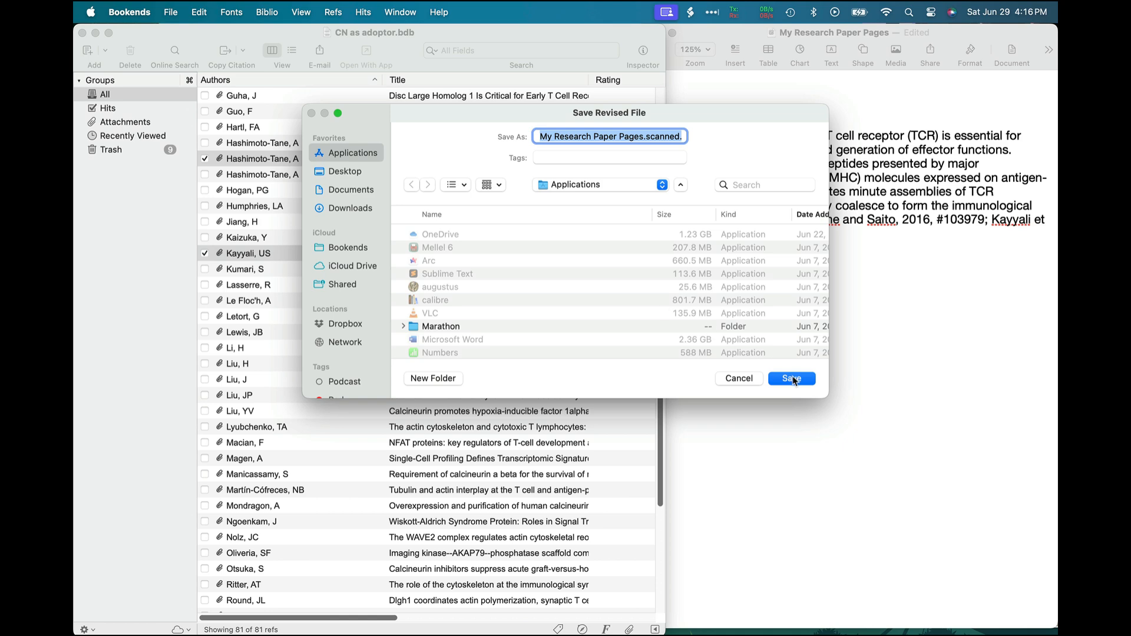
pyautogui.click(792, 379)
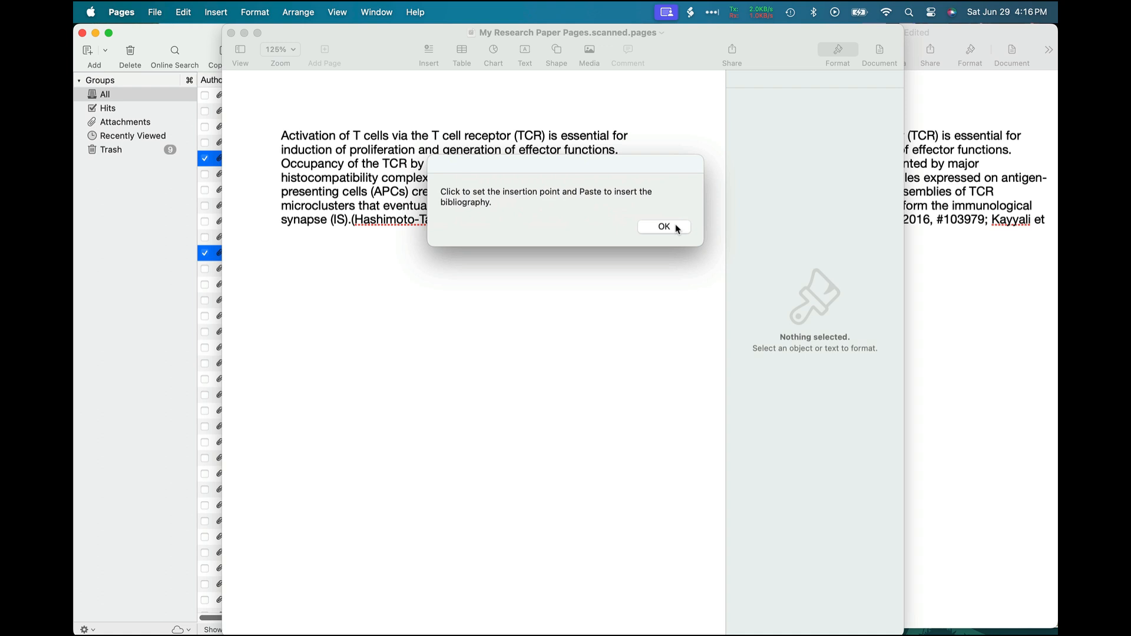
# - Paste the bibliography below the paragraph and upgrade the scanned document to the current format
pyautogui.click(664, 226)
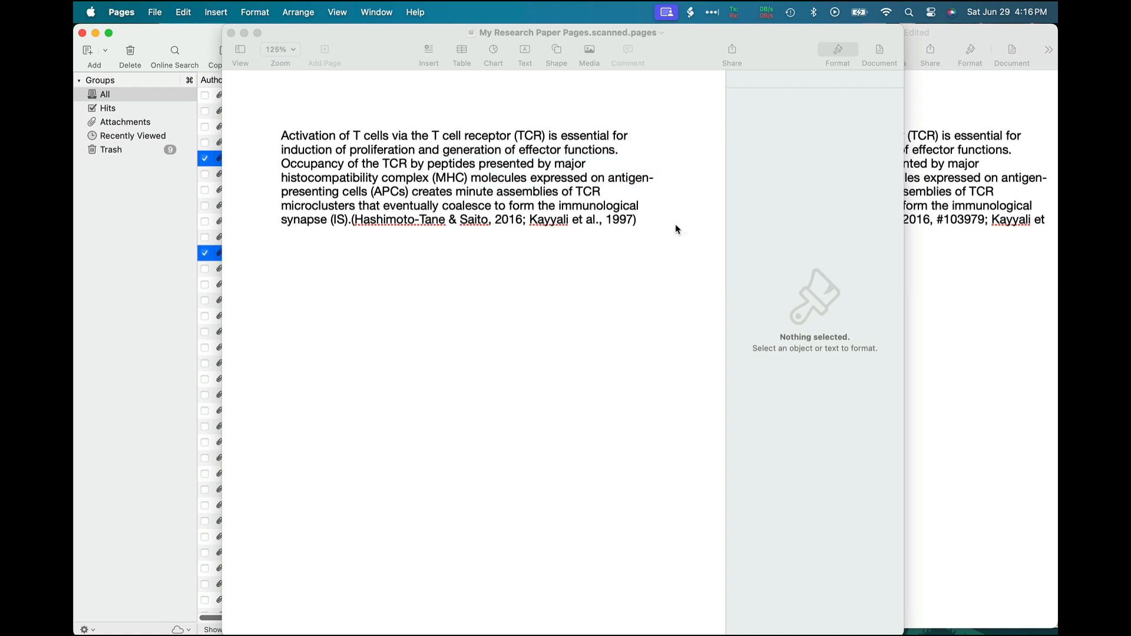
pyautogui.click(282, 247)
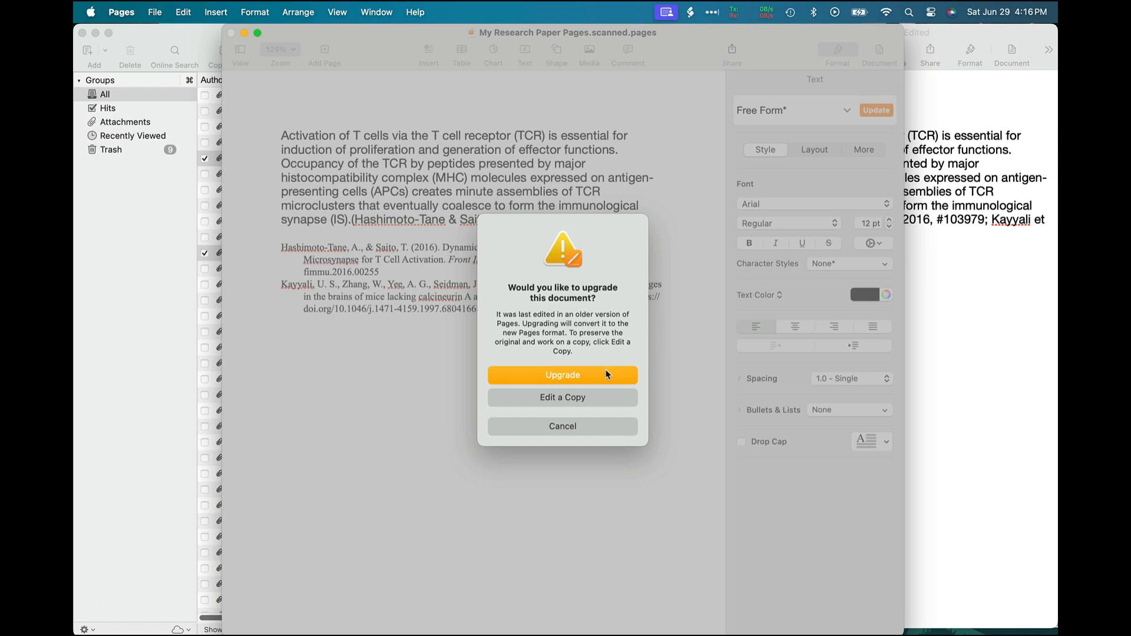
pyautogui.click(562, 374)
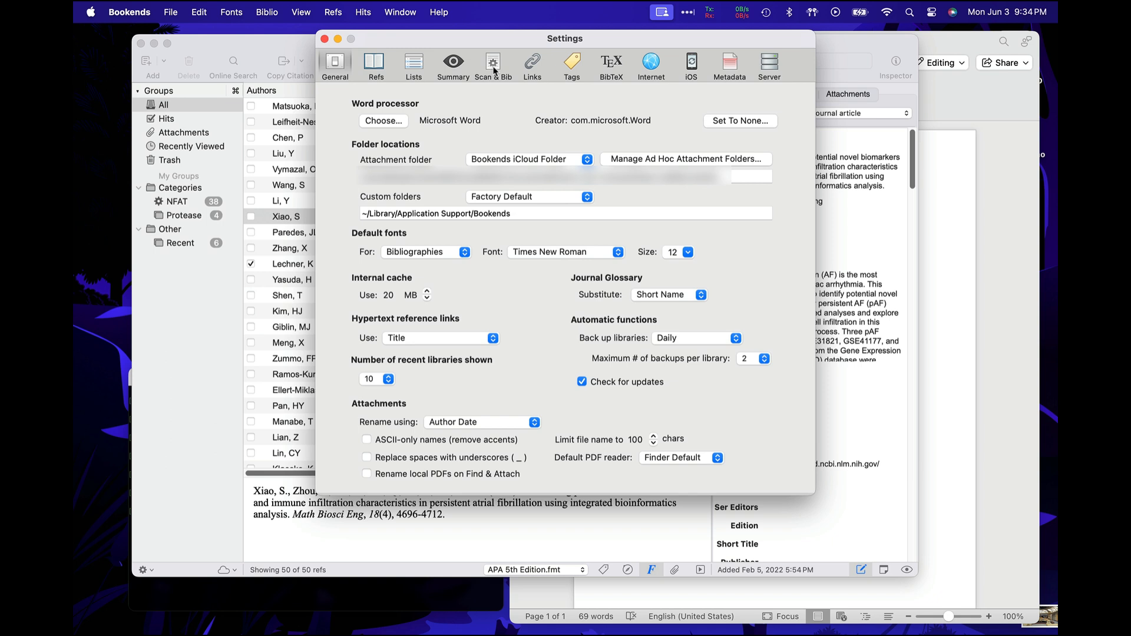
# - Show the Scan & Bib settings, keep curly-brace citation delimiters, and list the Copy Citation format choices
pyautogui.click(492, 65)
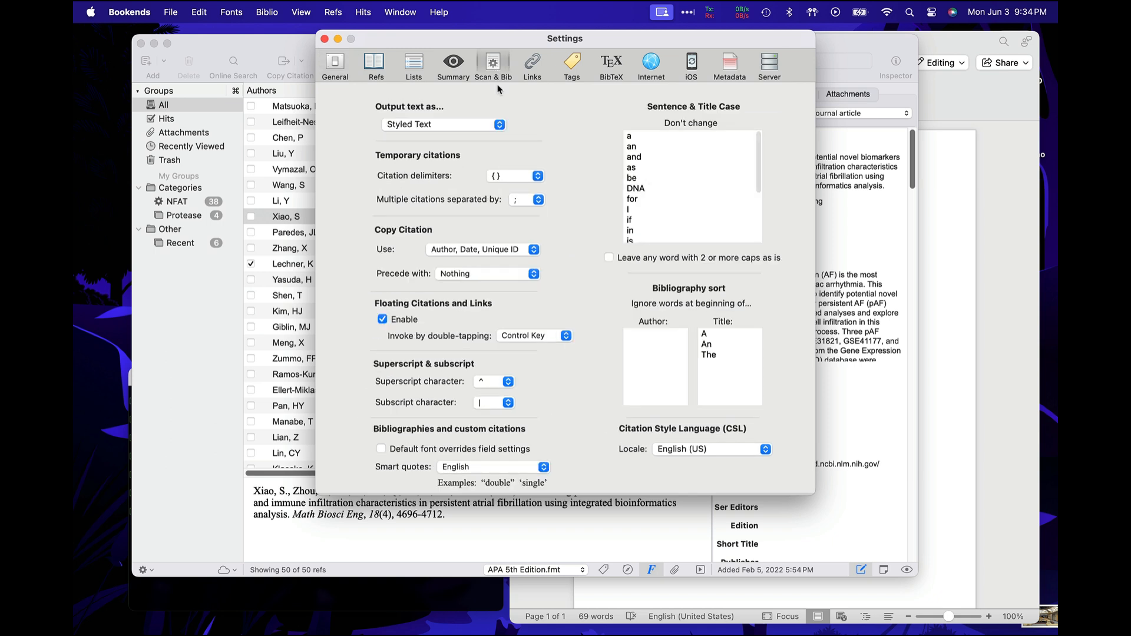
pyautogui.click(532, 175)
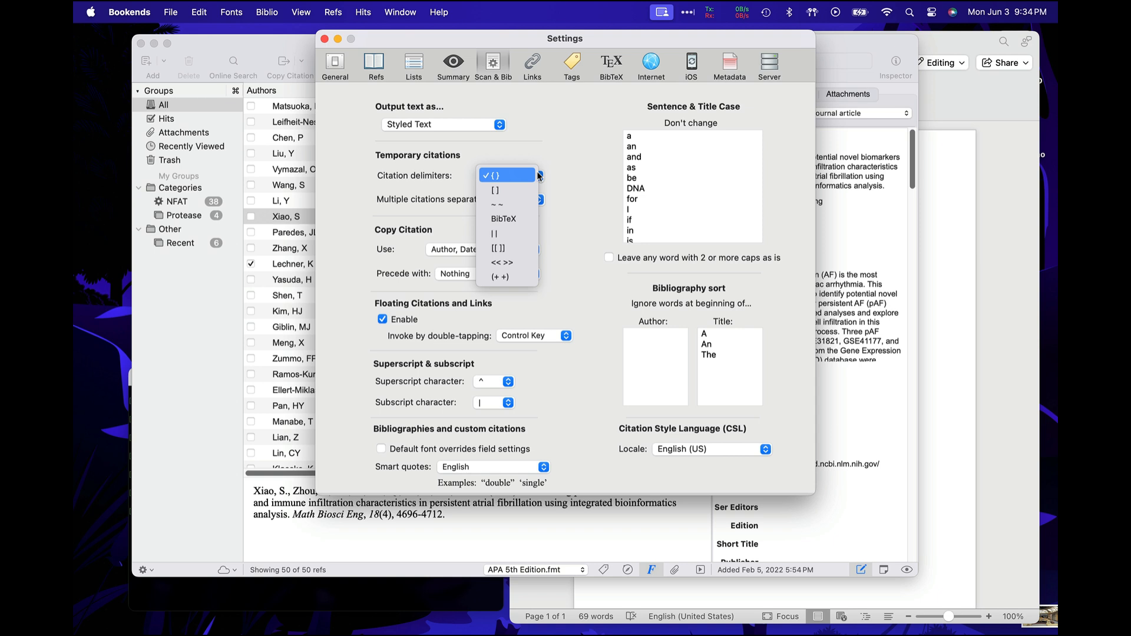
pyautogui.click(505, 174)
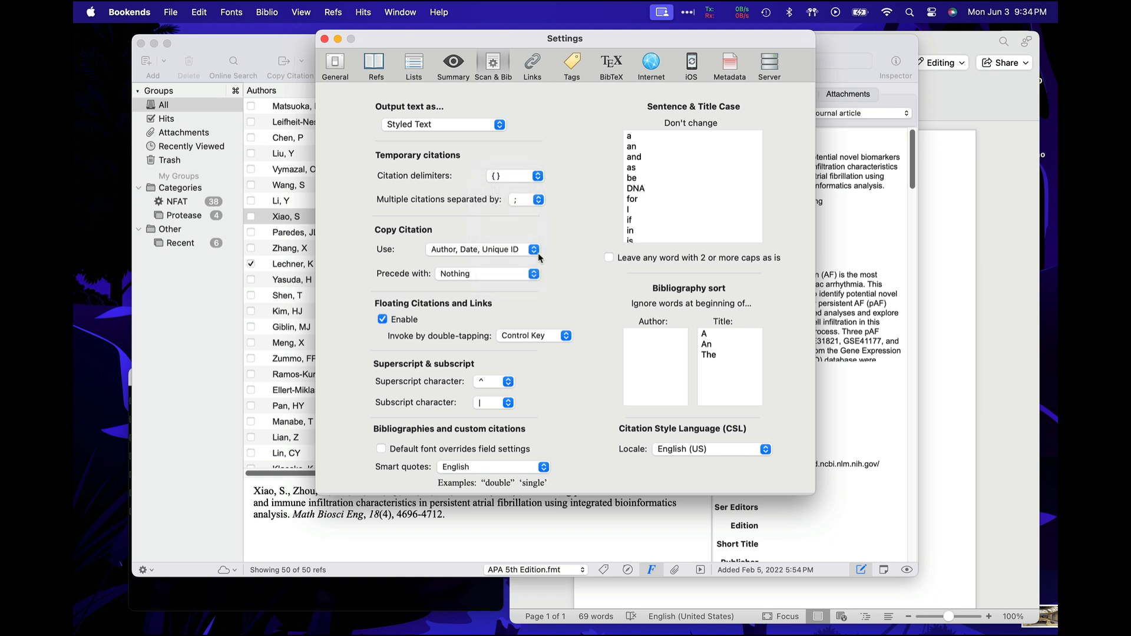
pyautogui.click(534, 250)
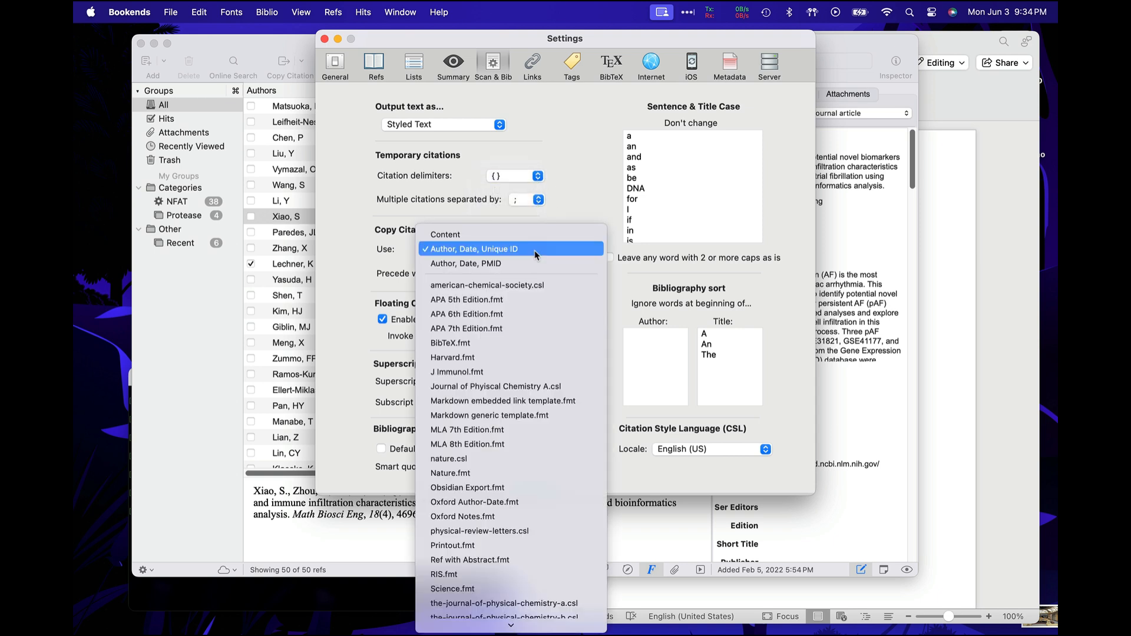